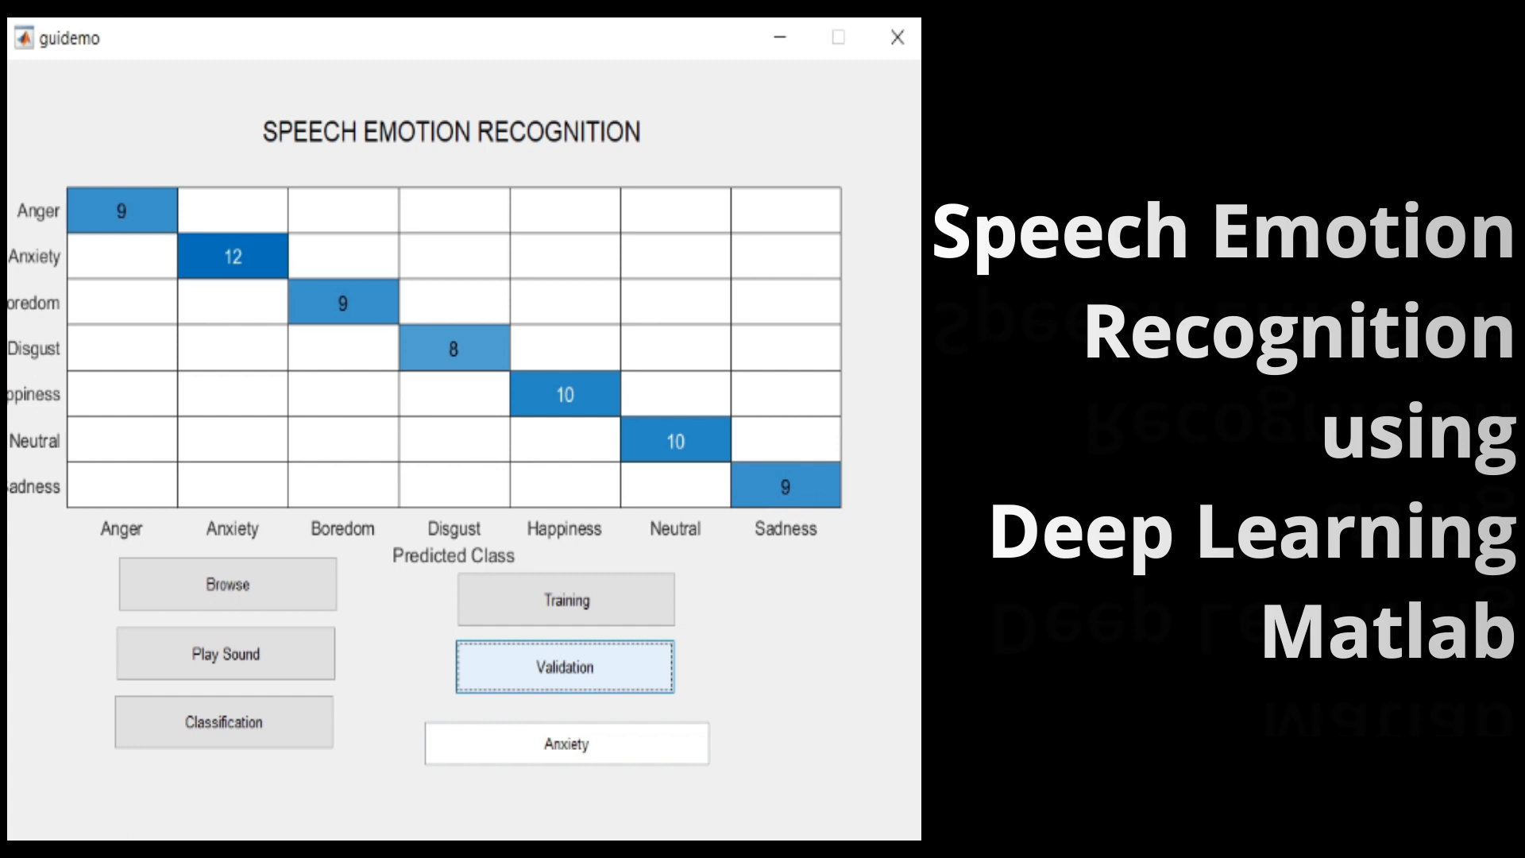
- Close the guidemo speech emotion recognition window to return to the MATLAB desktop
left_click(895, 37)
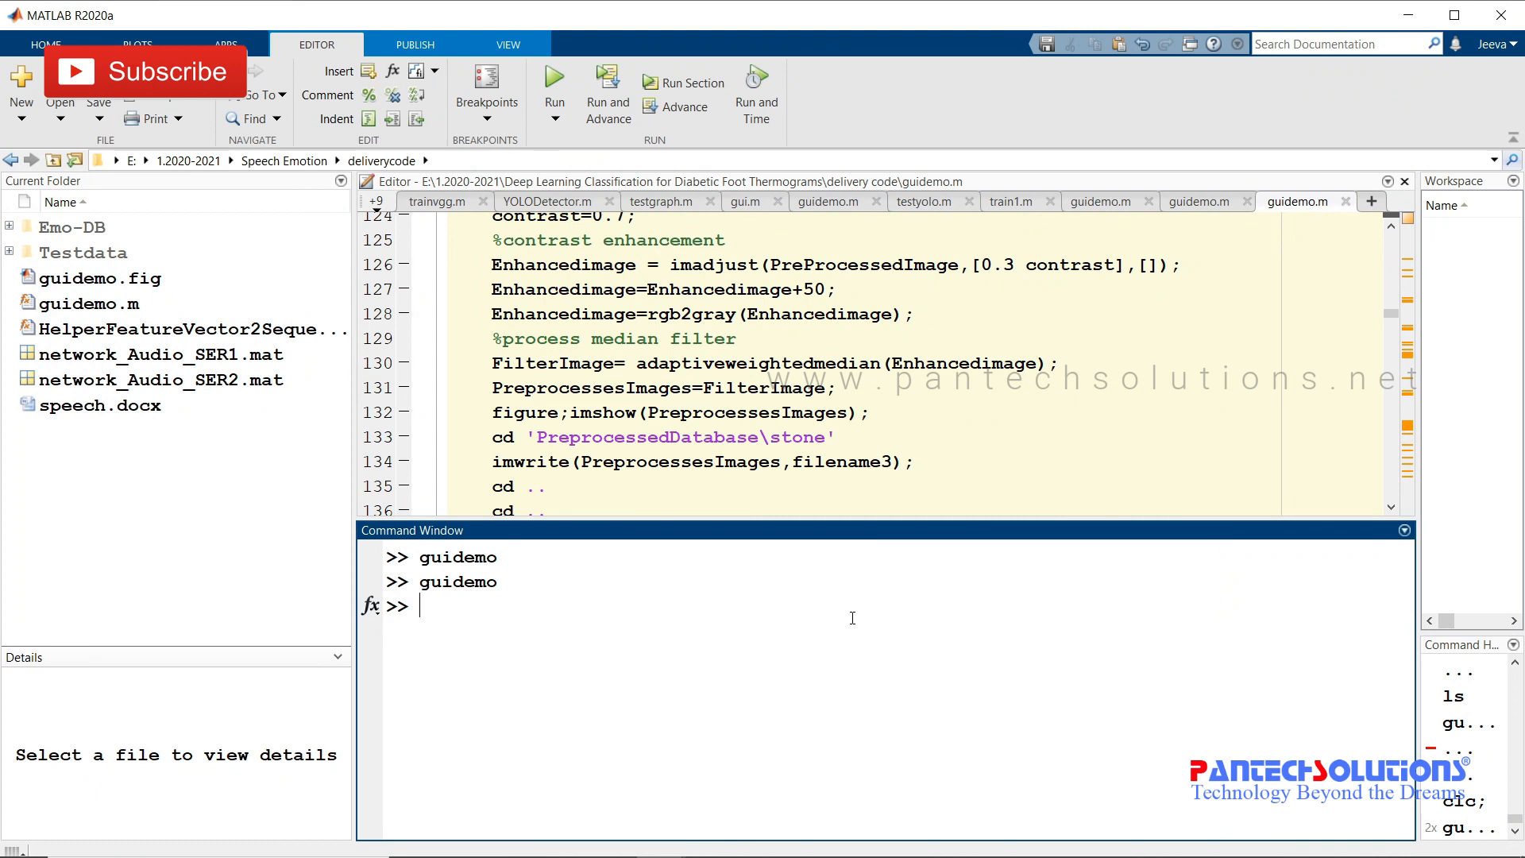
mouse_move(829, 659)
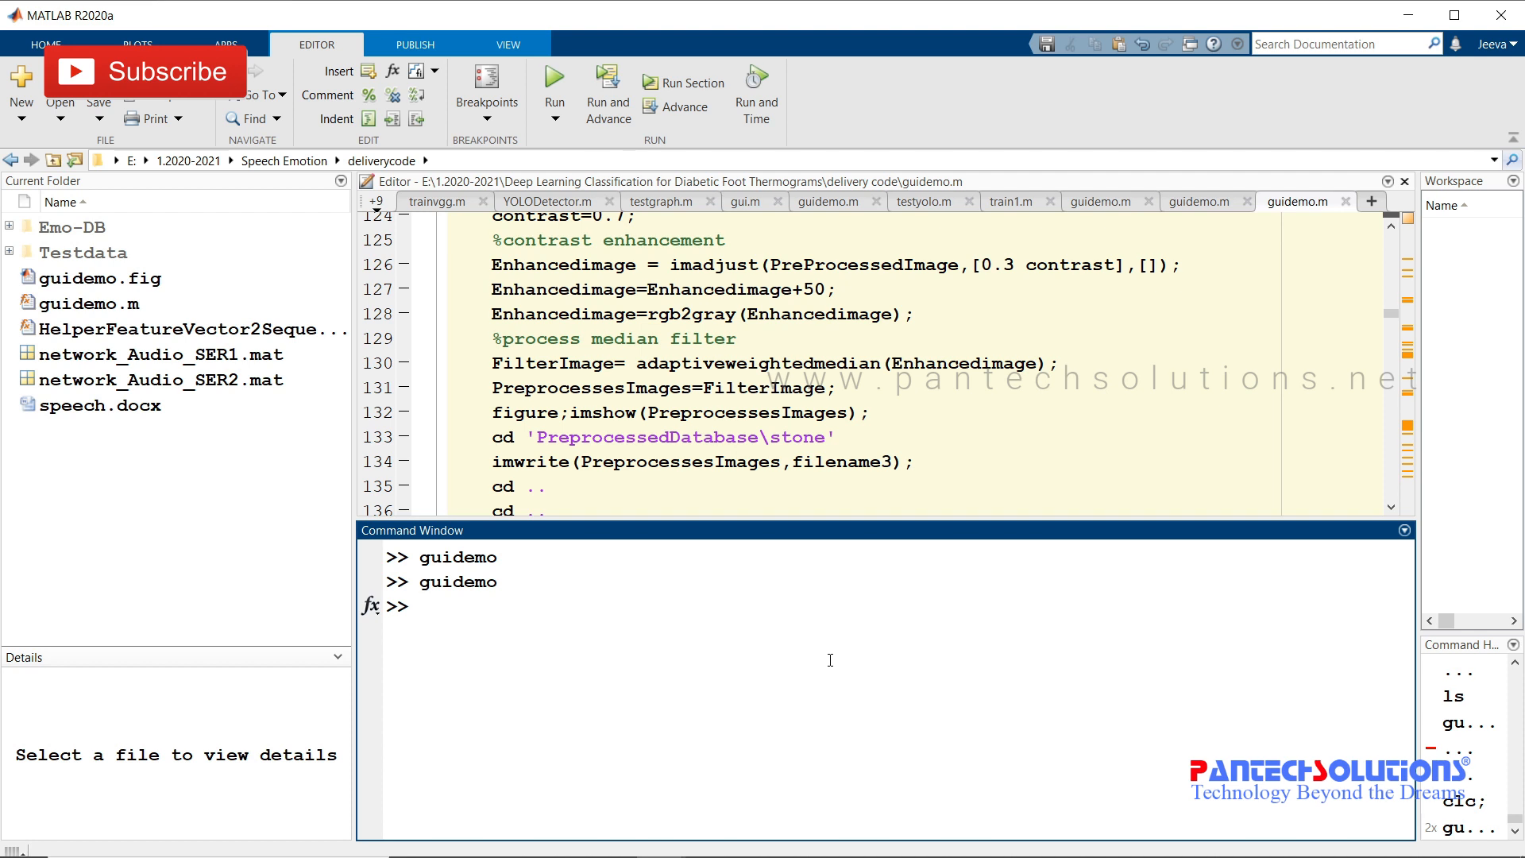
- Change to 'E:\1.2020-2021\Speech Emotion\deliverycode', run guidemo, then close its window
type("cd 'E:\\1.2020-2021\\Speech Emotion\\deliverycode'")
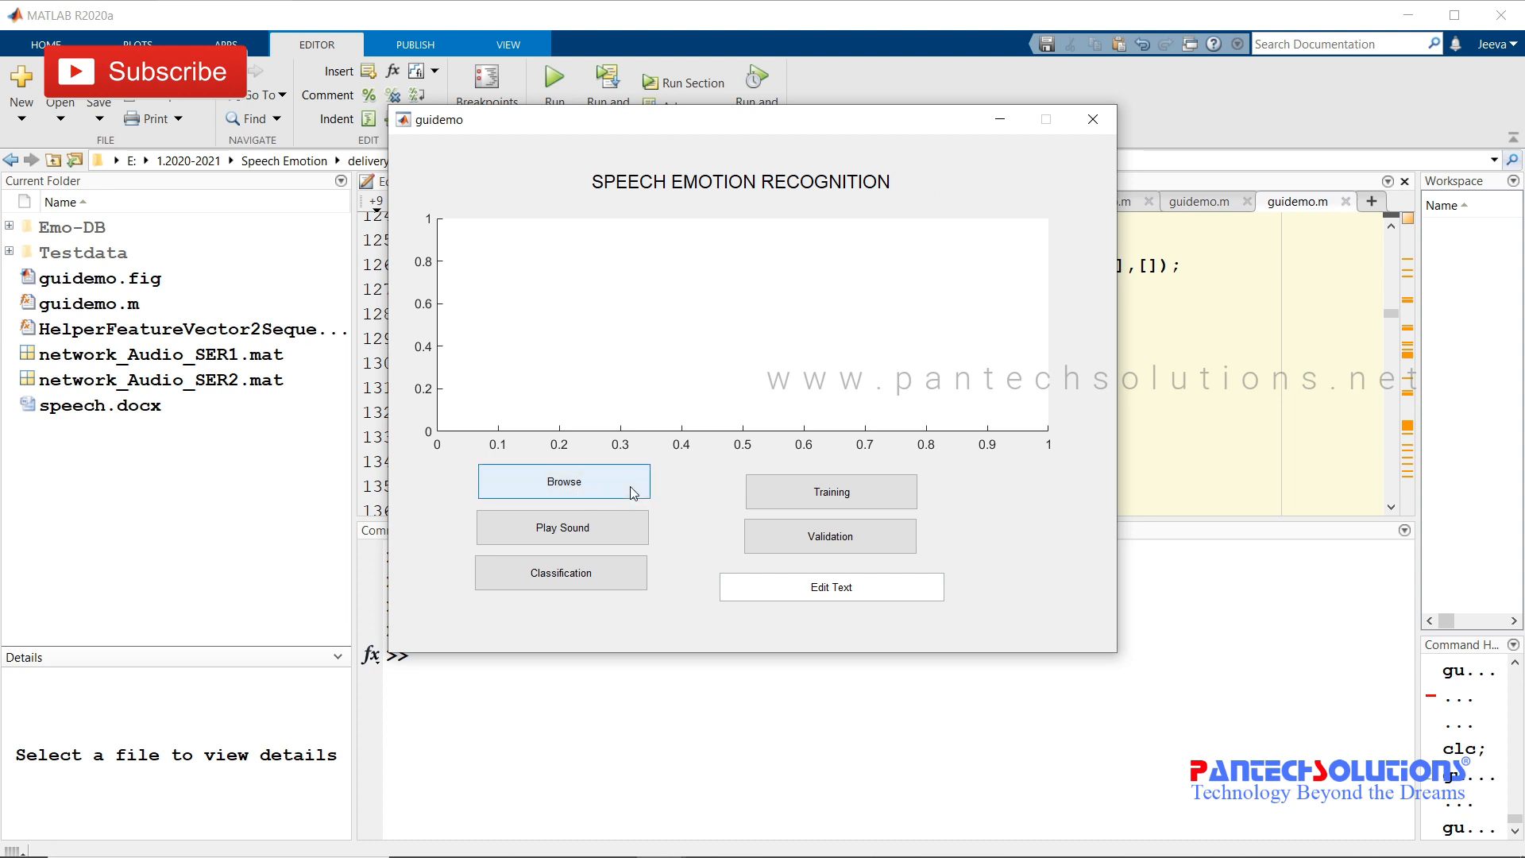
mouse_move(586, 543)
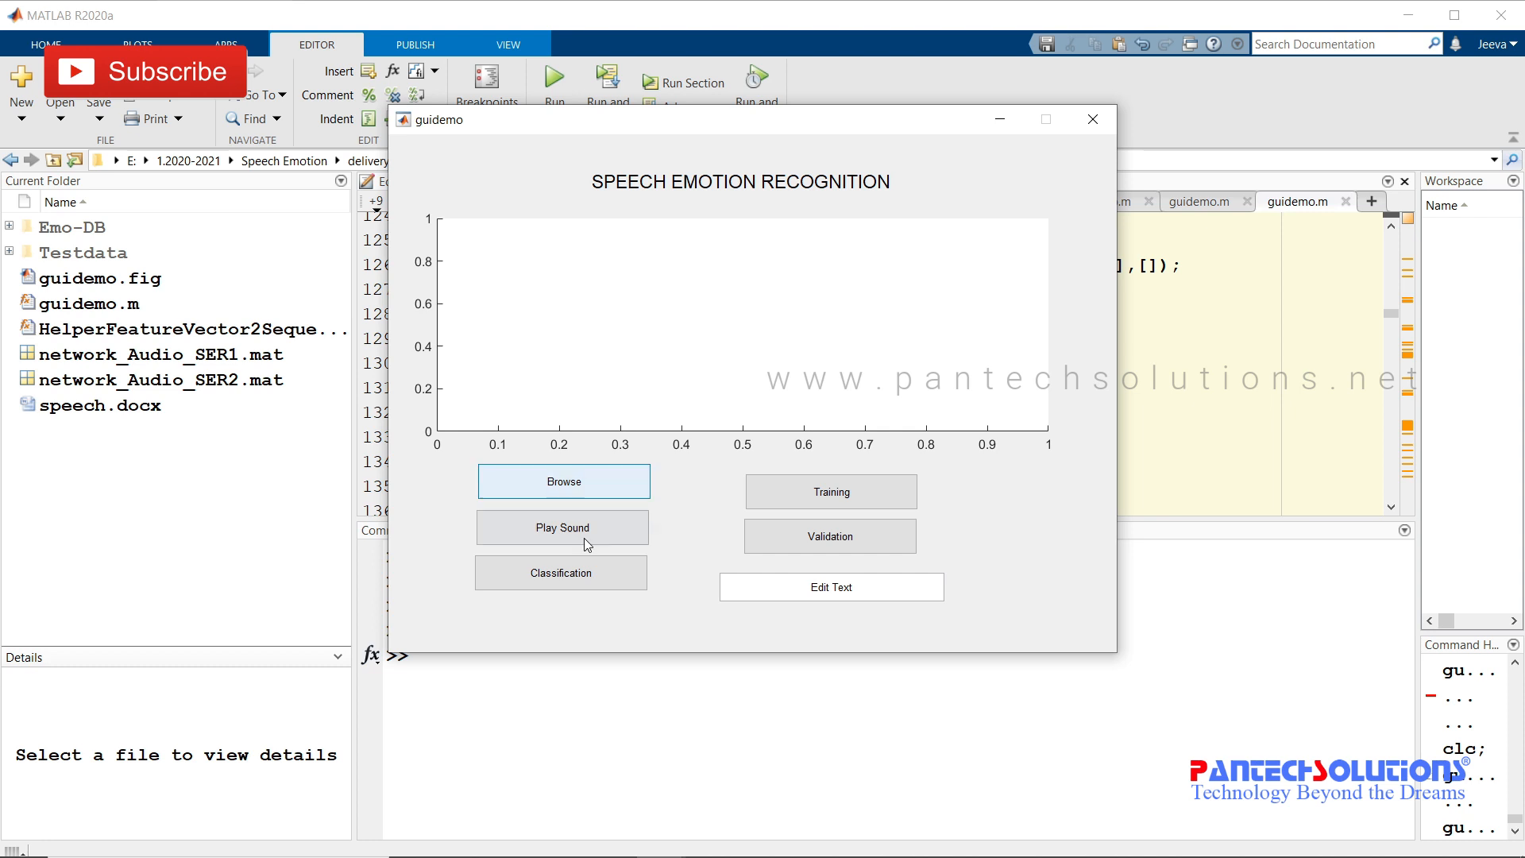
mouse_move(569, 554)
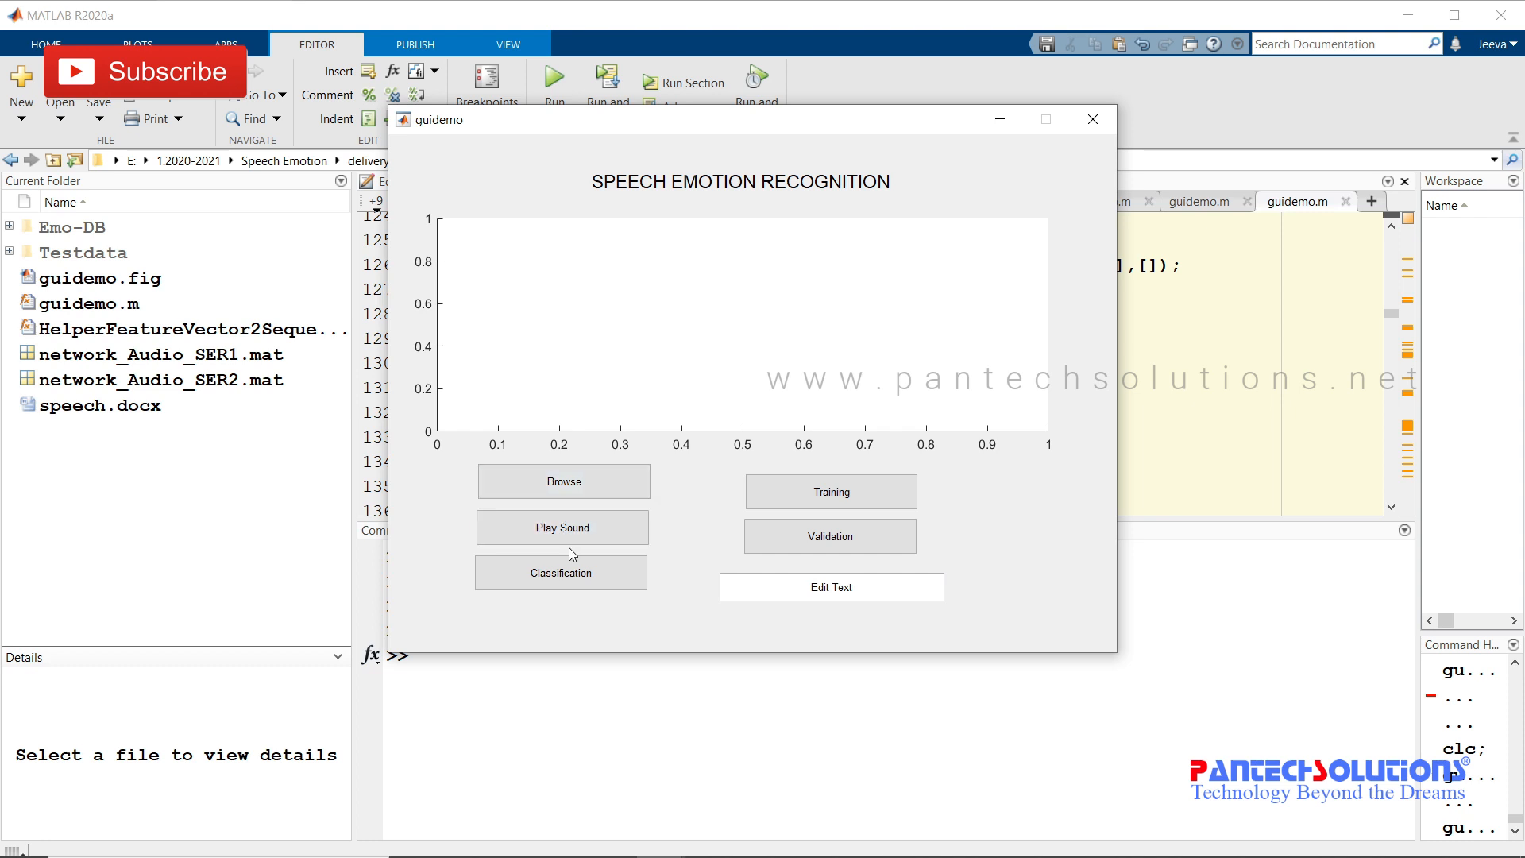
left_click(560, 572)
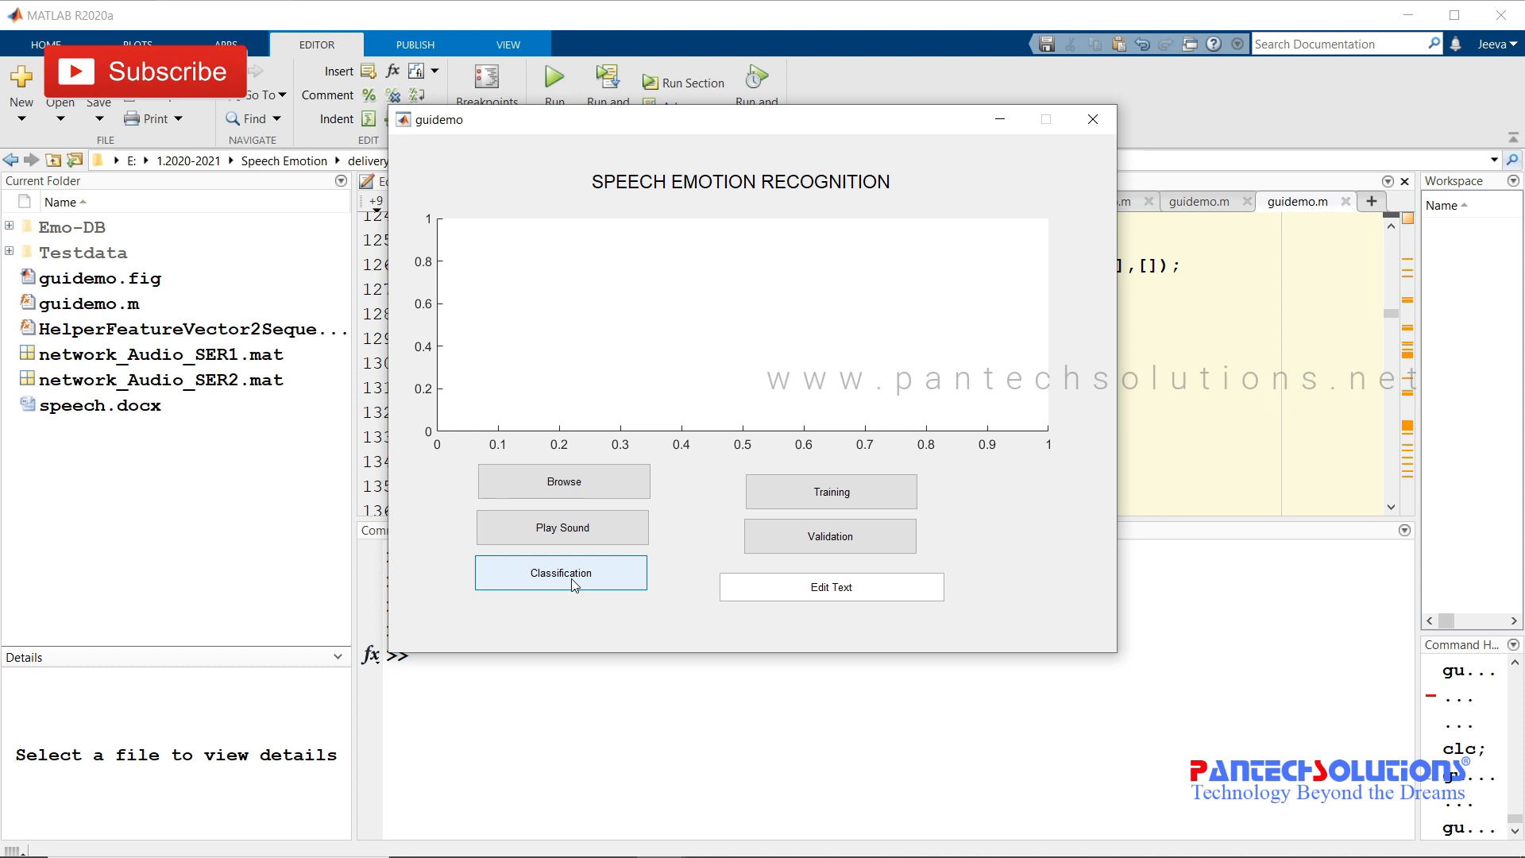
left_click(831, 586)
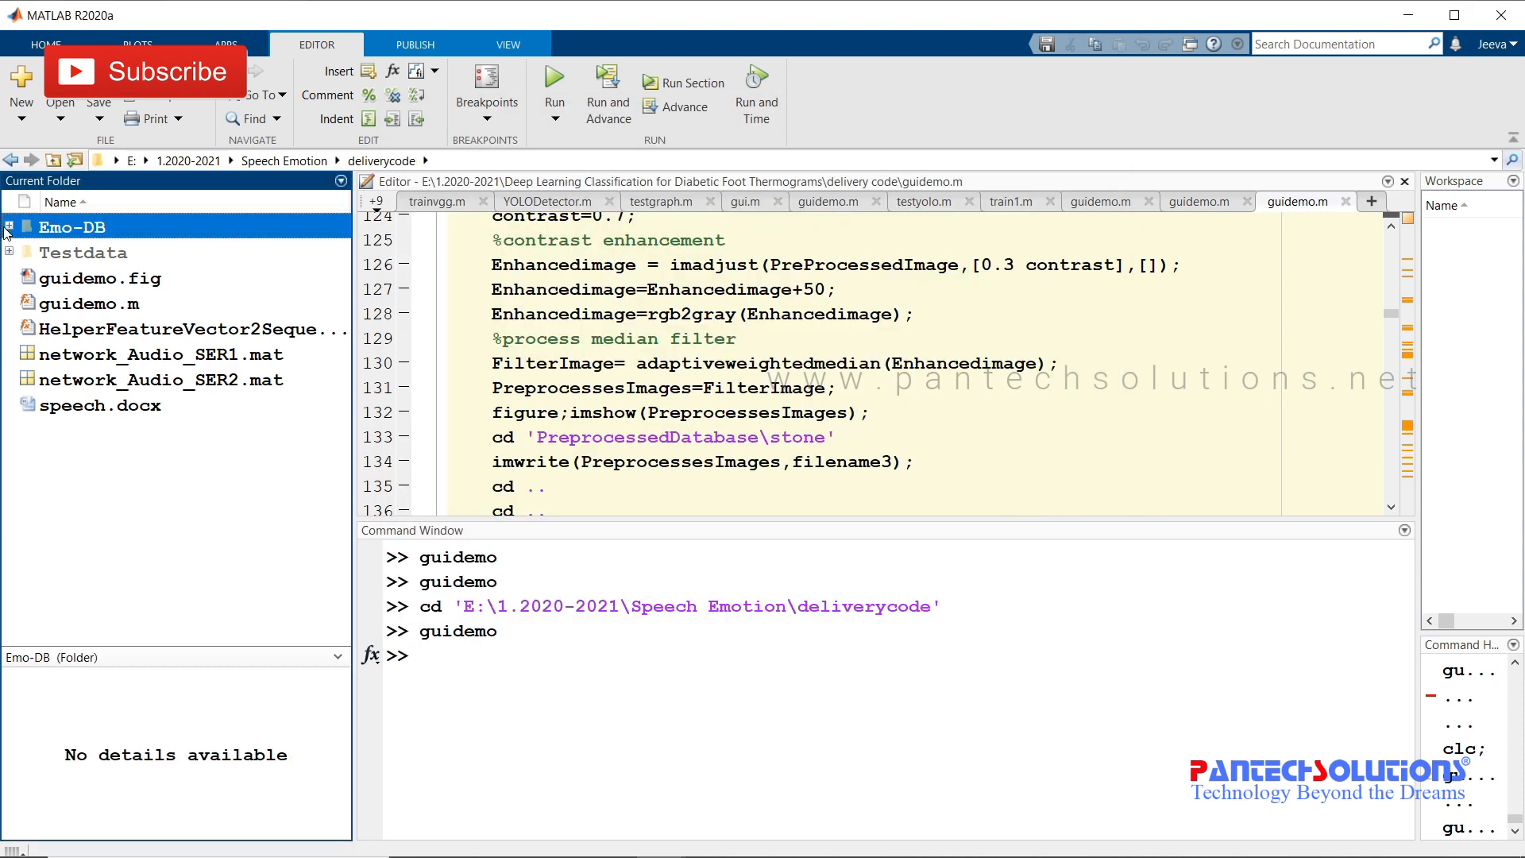
- Browse the Emo-DB wav files and Testdata Anger recordings, then collapse Testdata
left_click(8, 226)
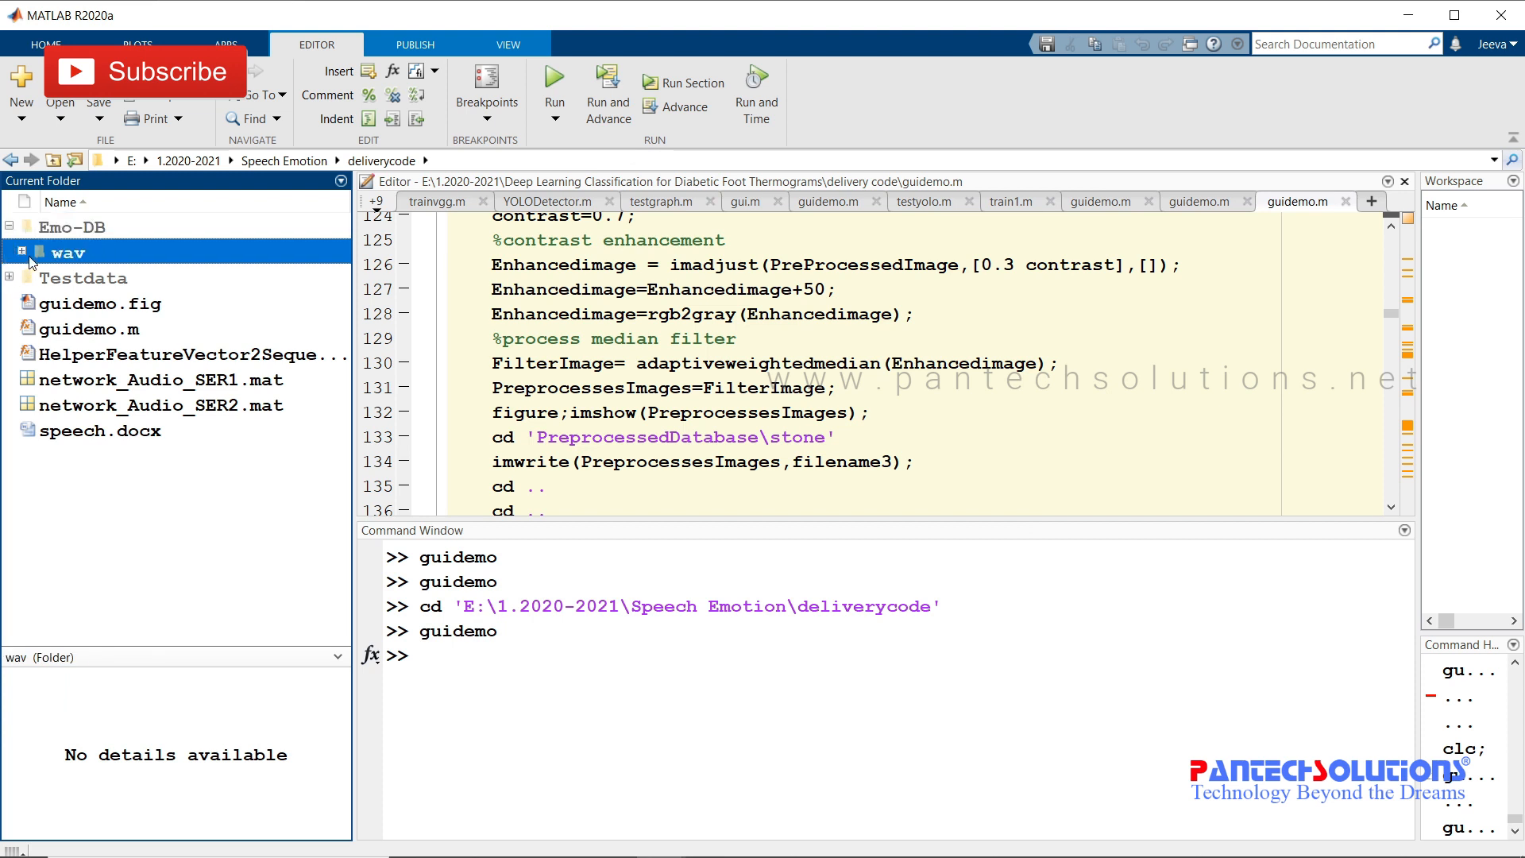
left_click(9, 251)
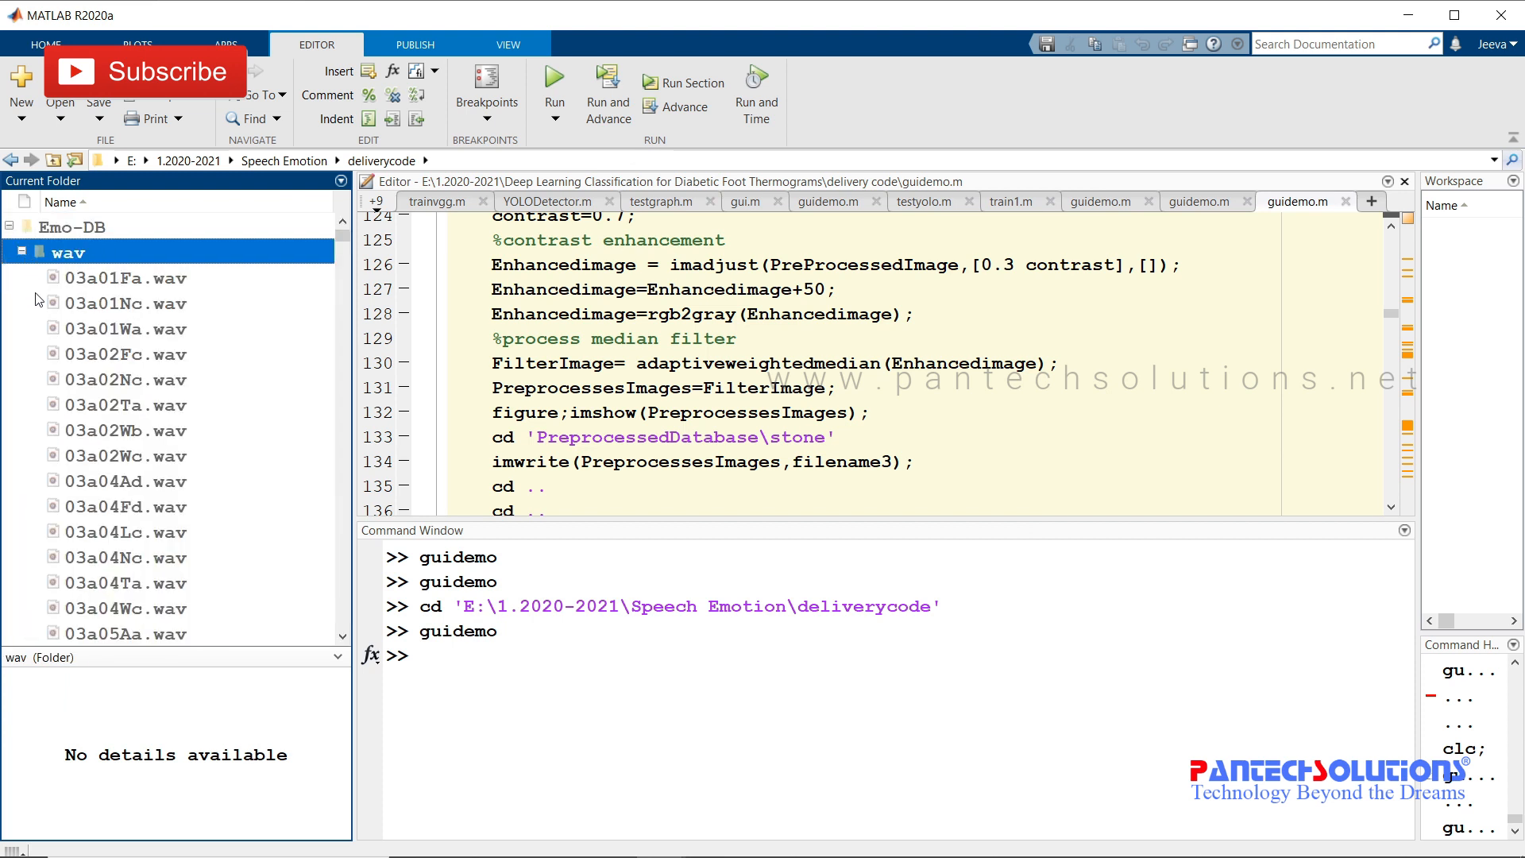
left_click(19, 251)
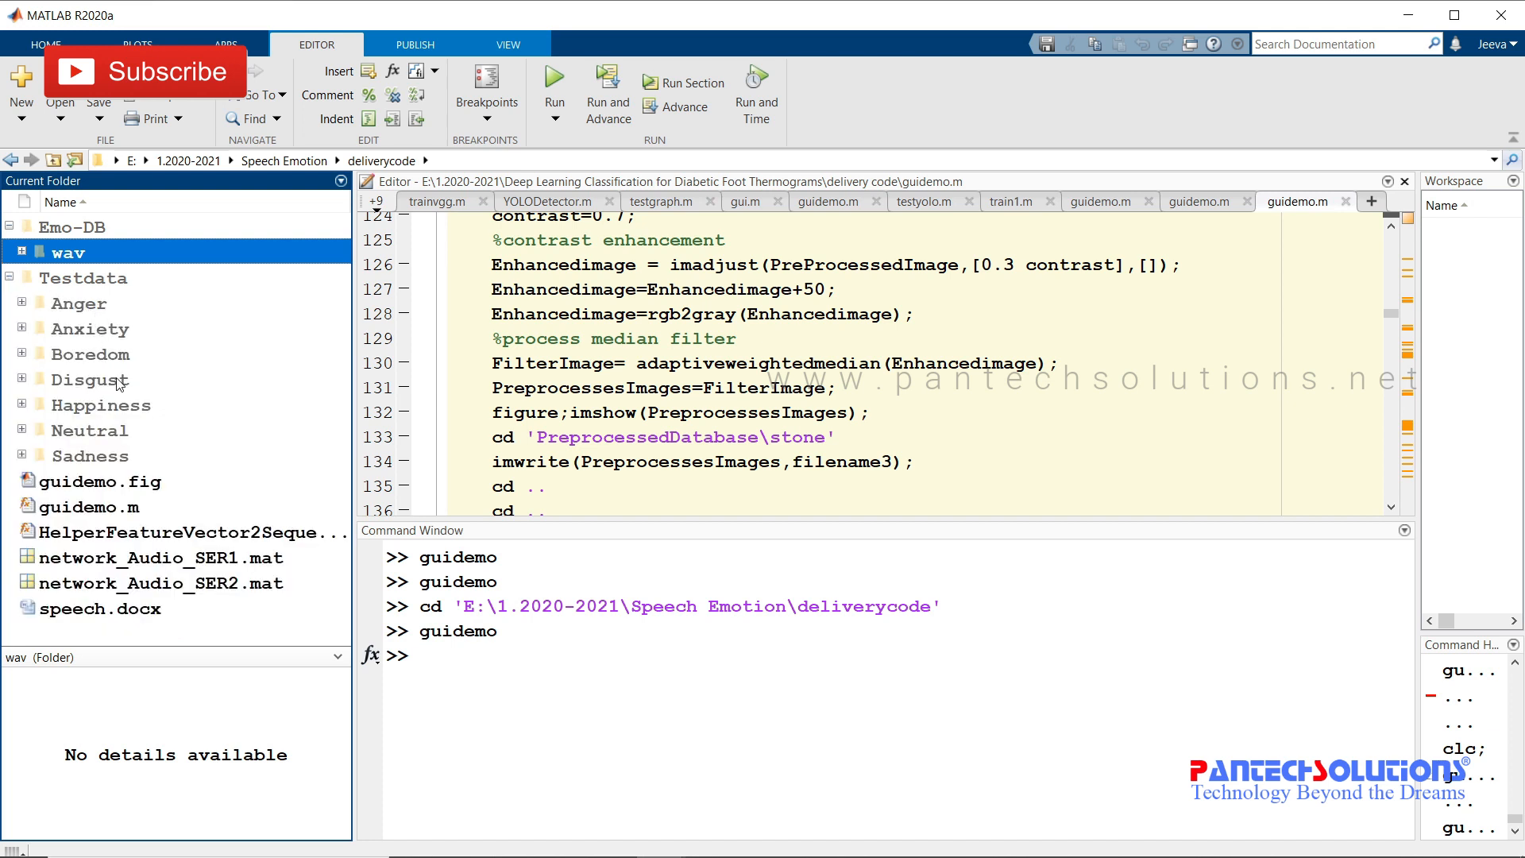
mouse_move(118, 444)
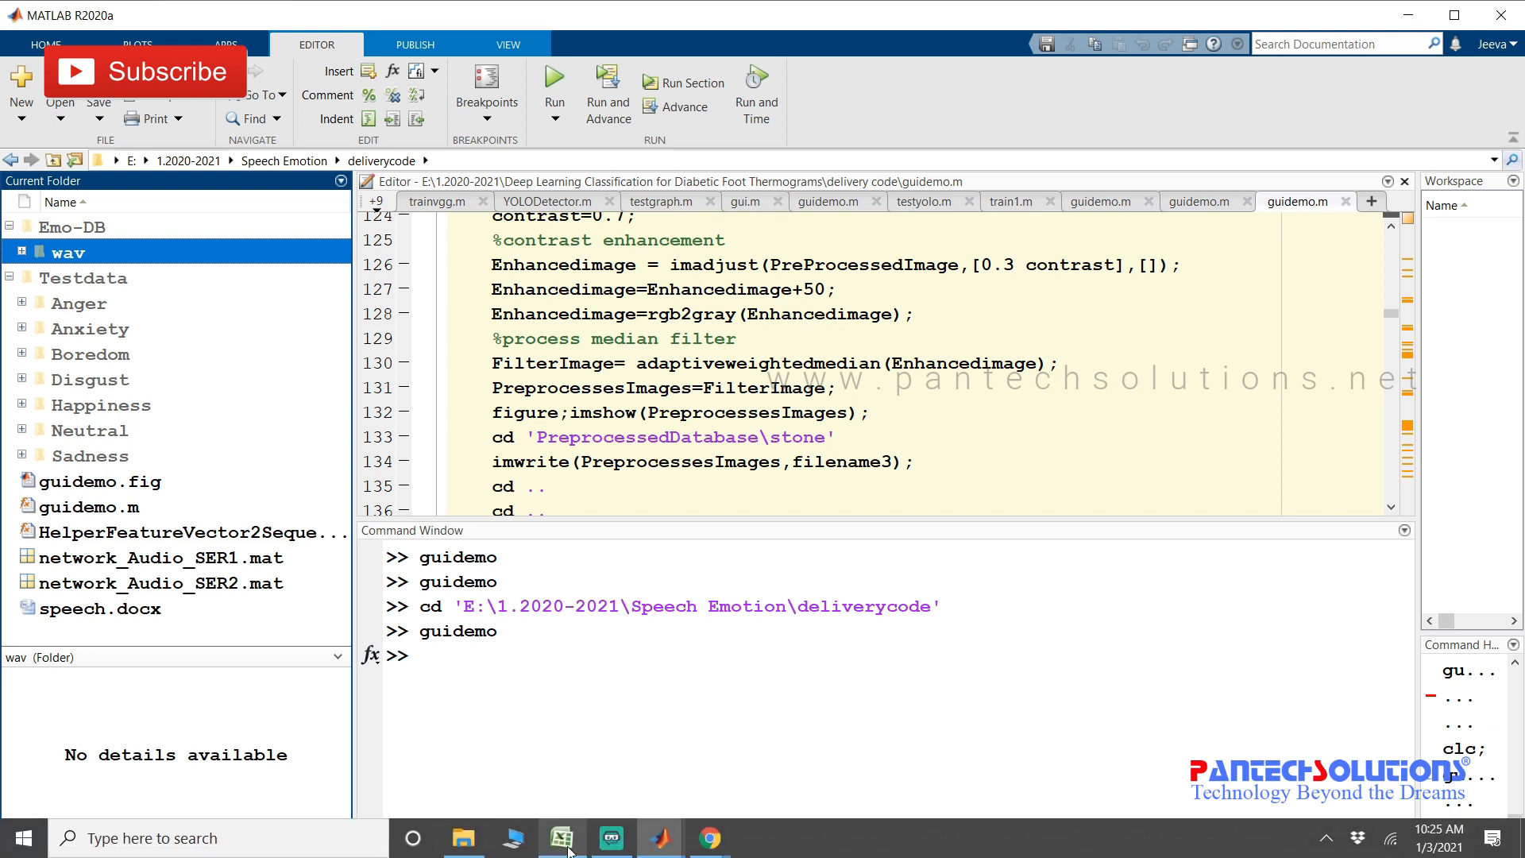
left_click(21, 302)
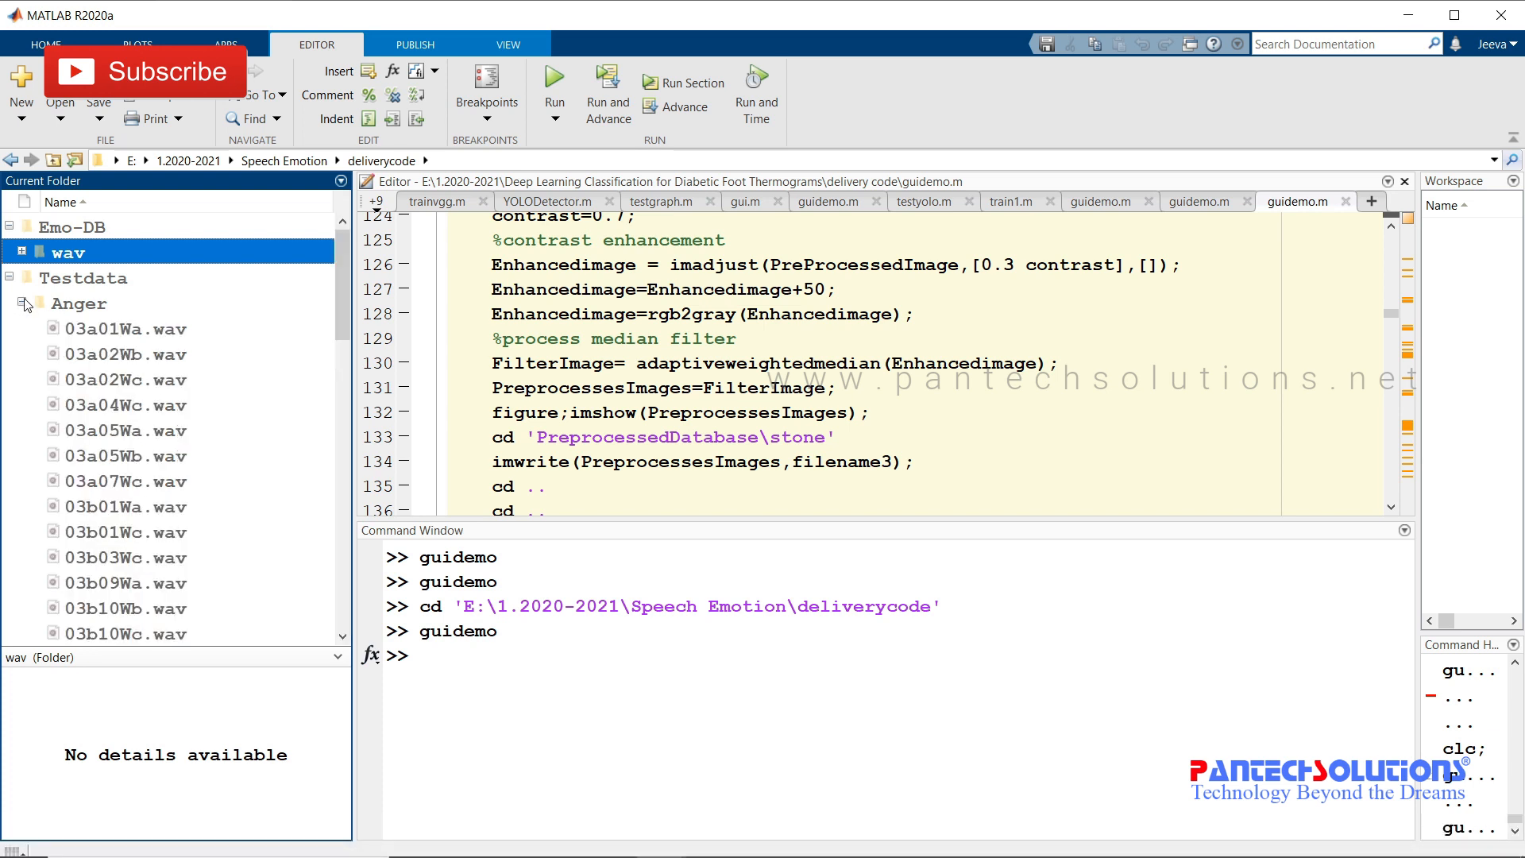
scroll("down", 3)
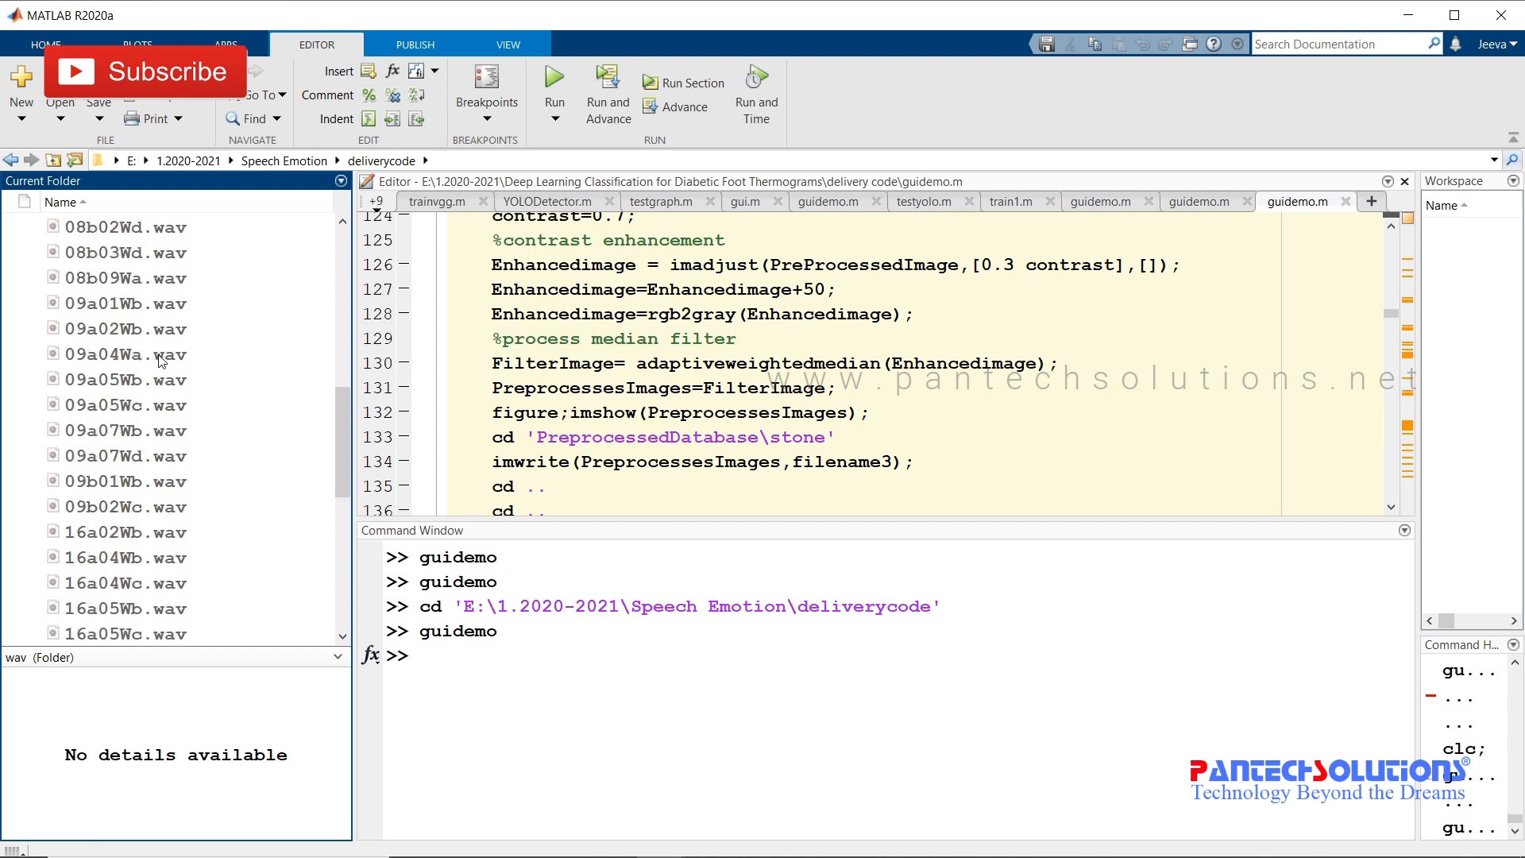
left_click(14, 277)
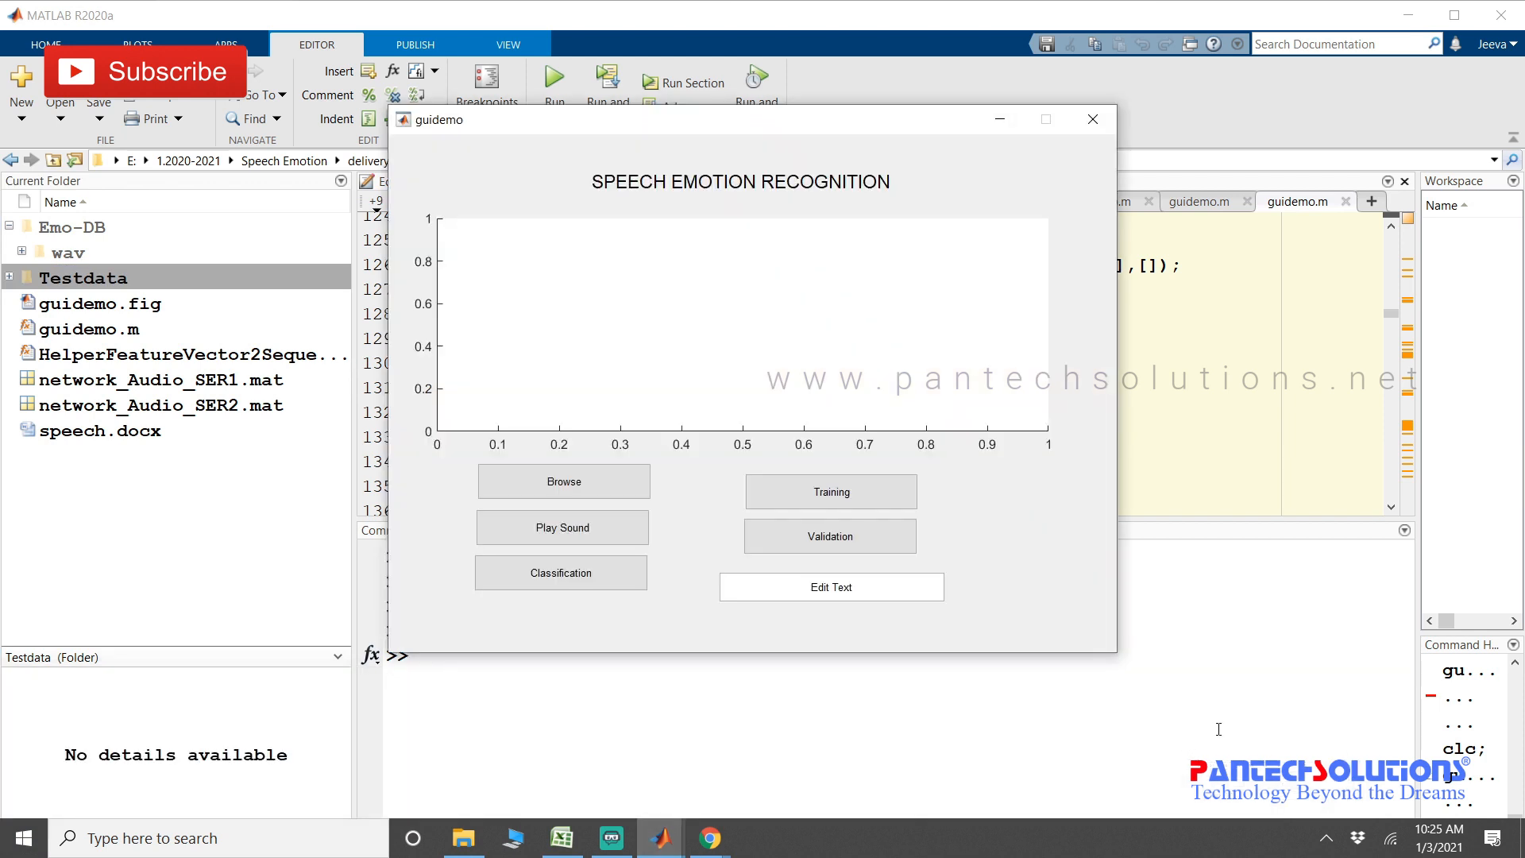
- Load a Testdata recording, play it back, and classify its emotion as Anger
left_click(829, 534)
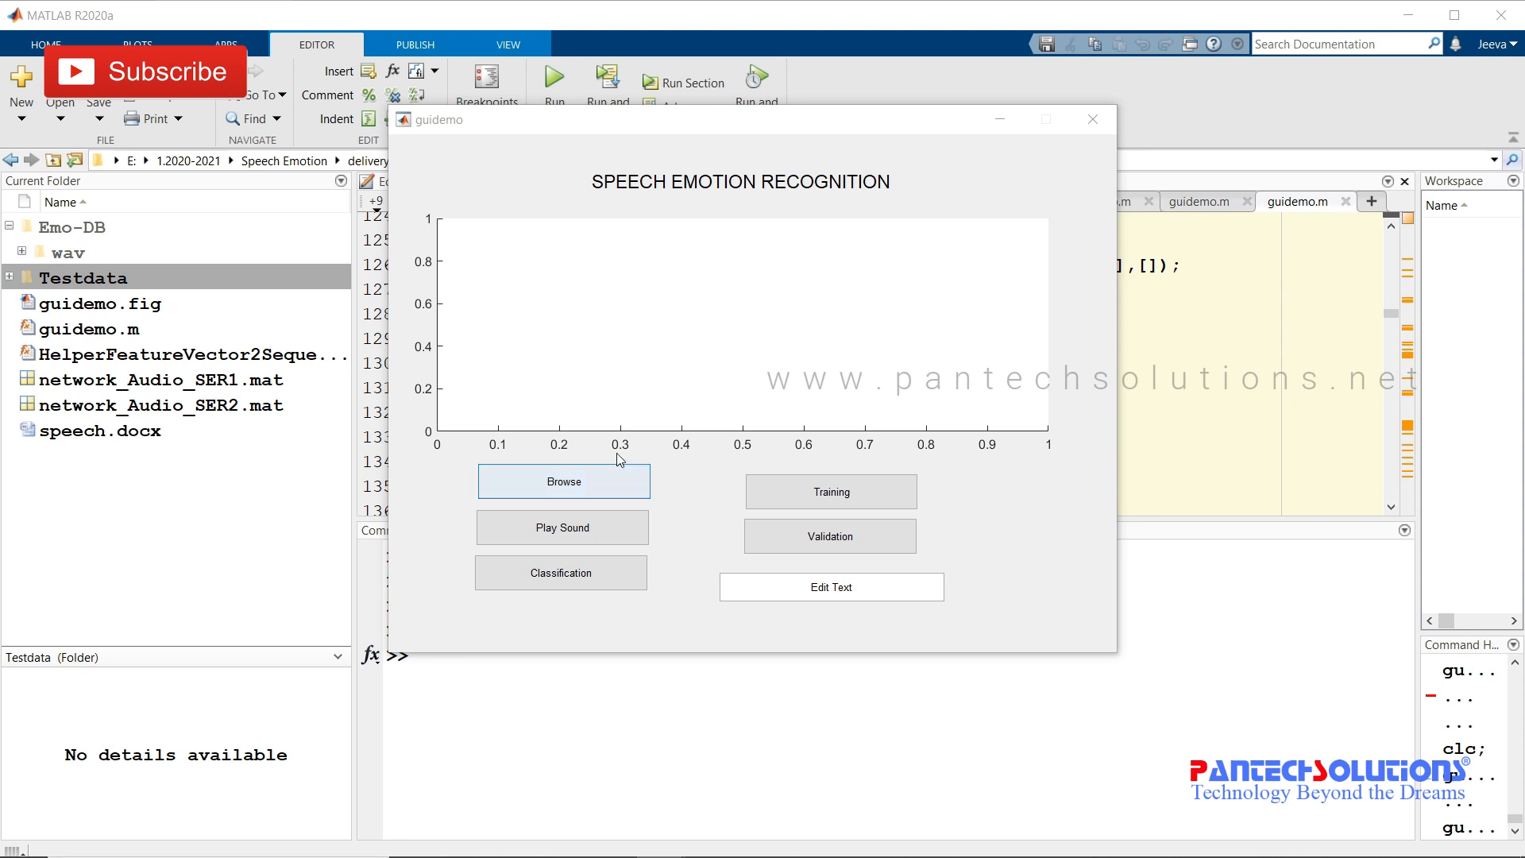
left_click(562, 481)
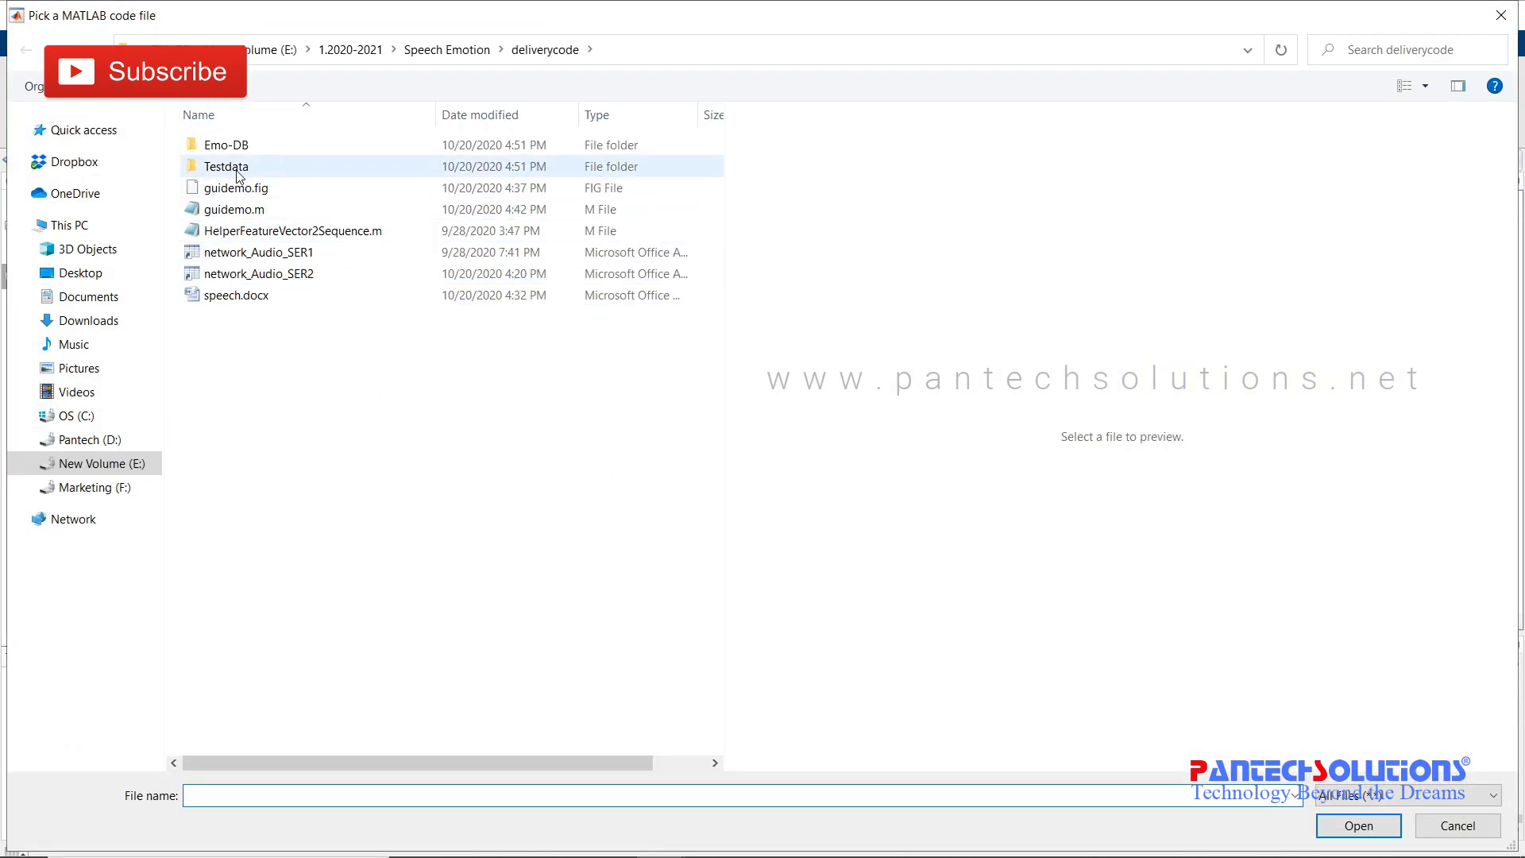
double_click(225, 165)
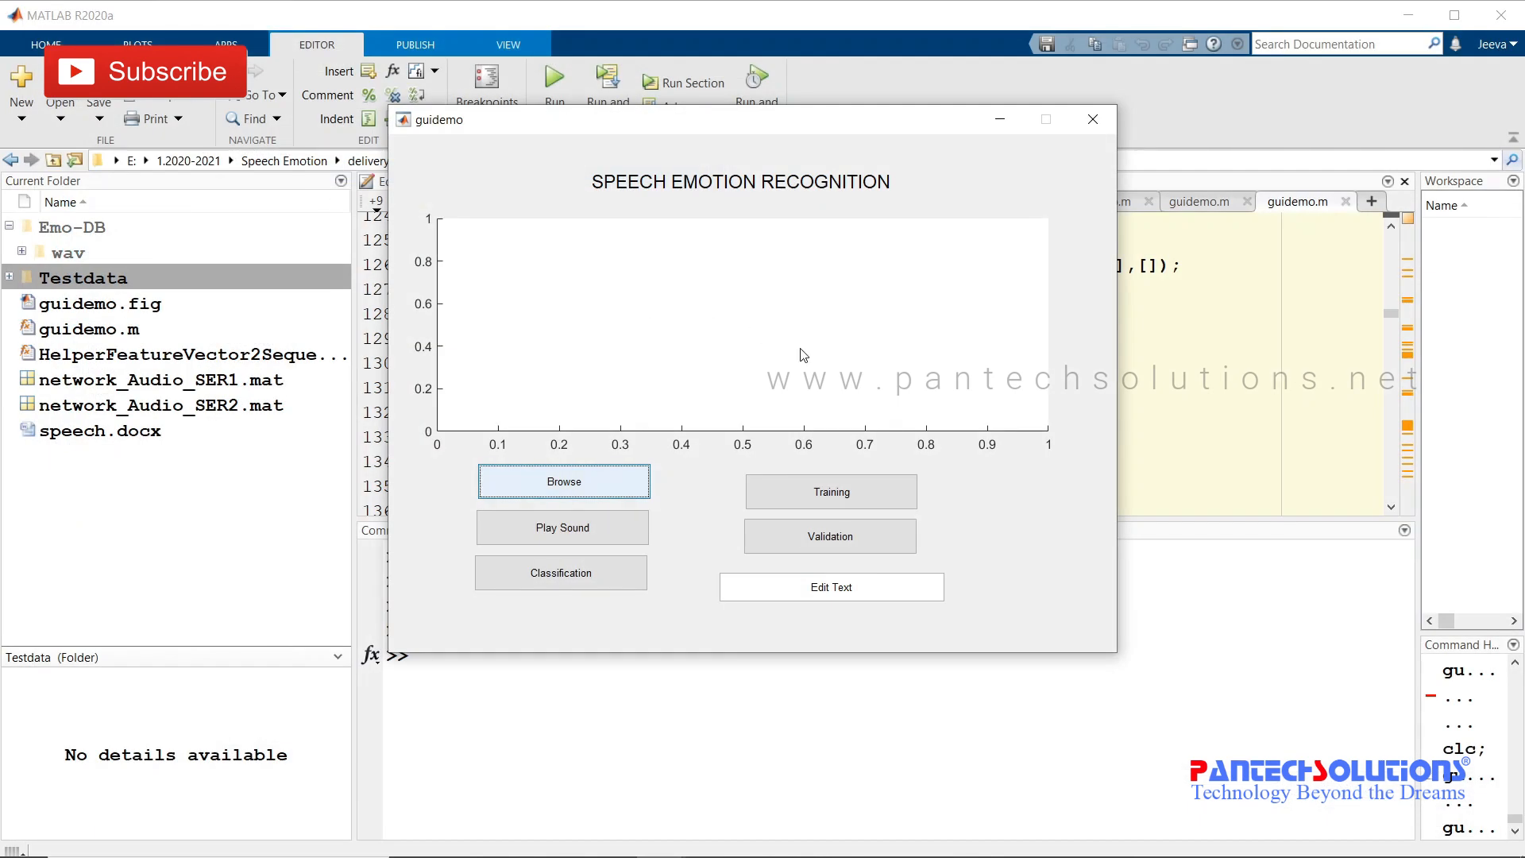
left_click(562, 481)
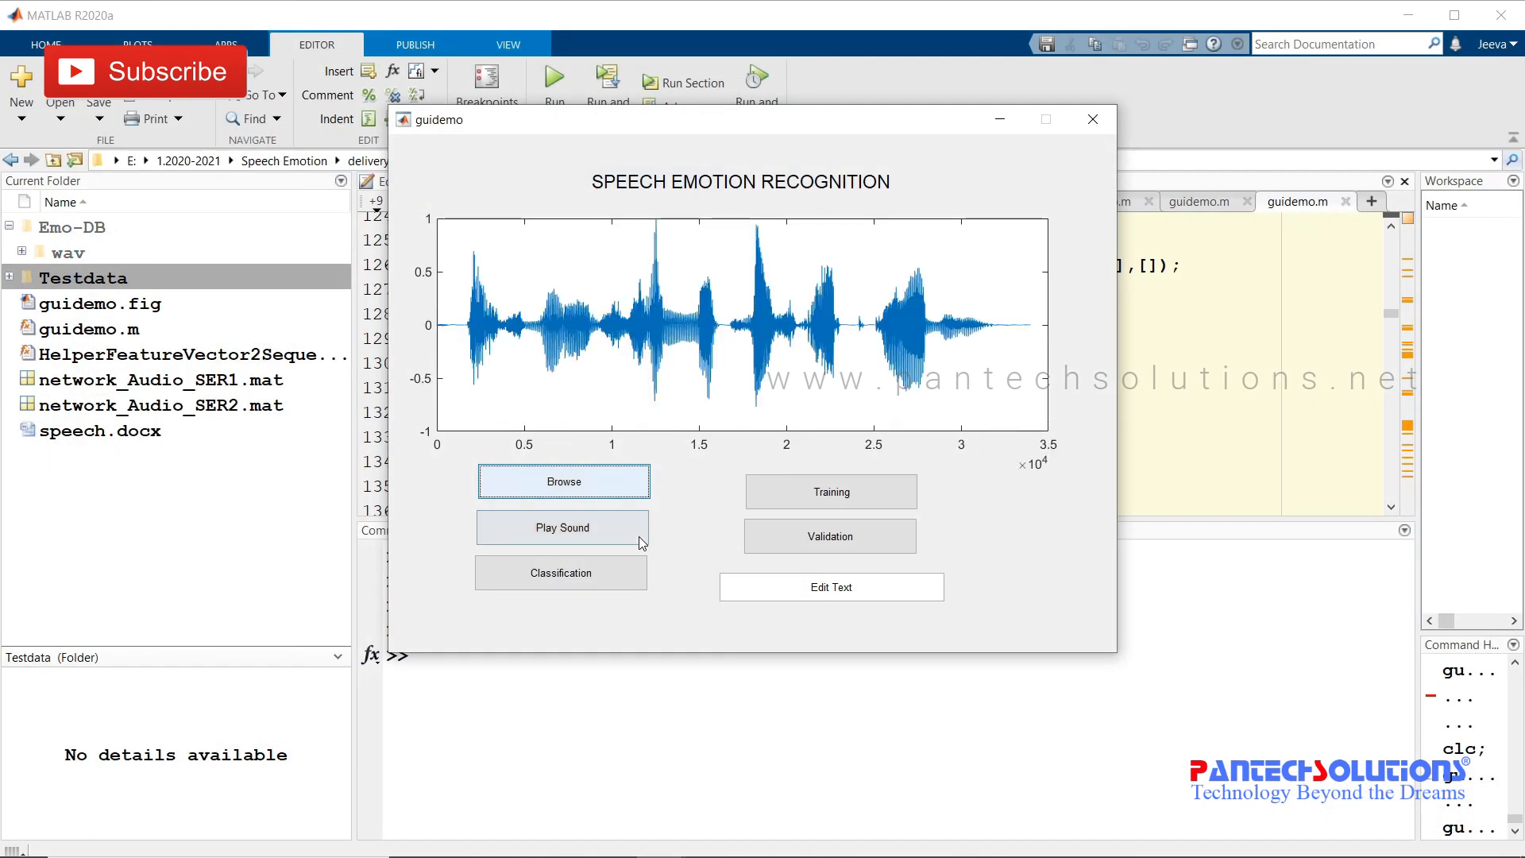
left_click(562, 527)
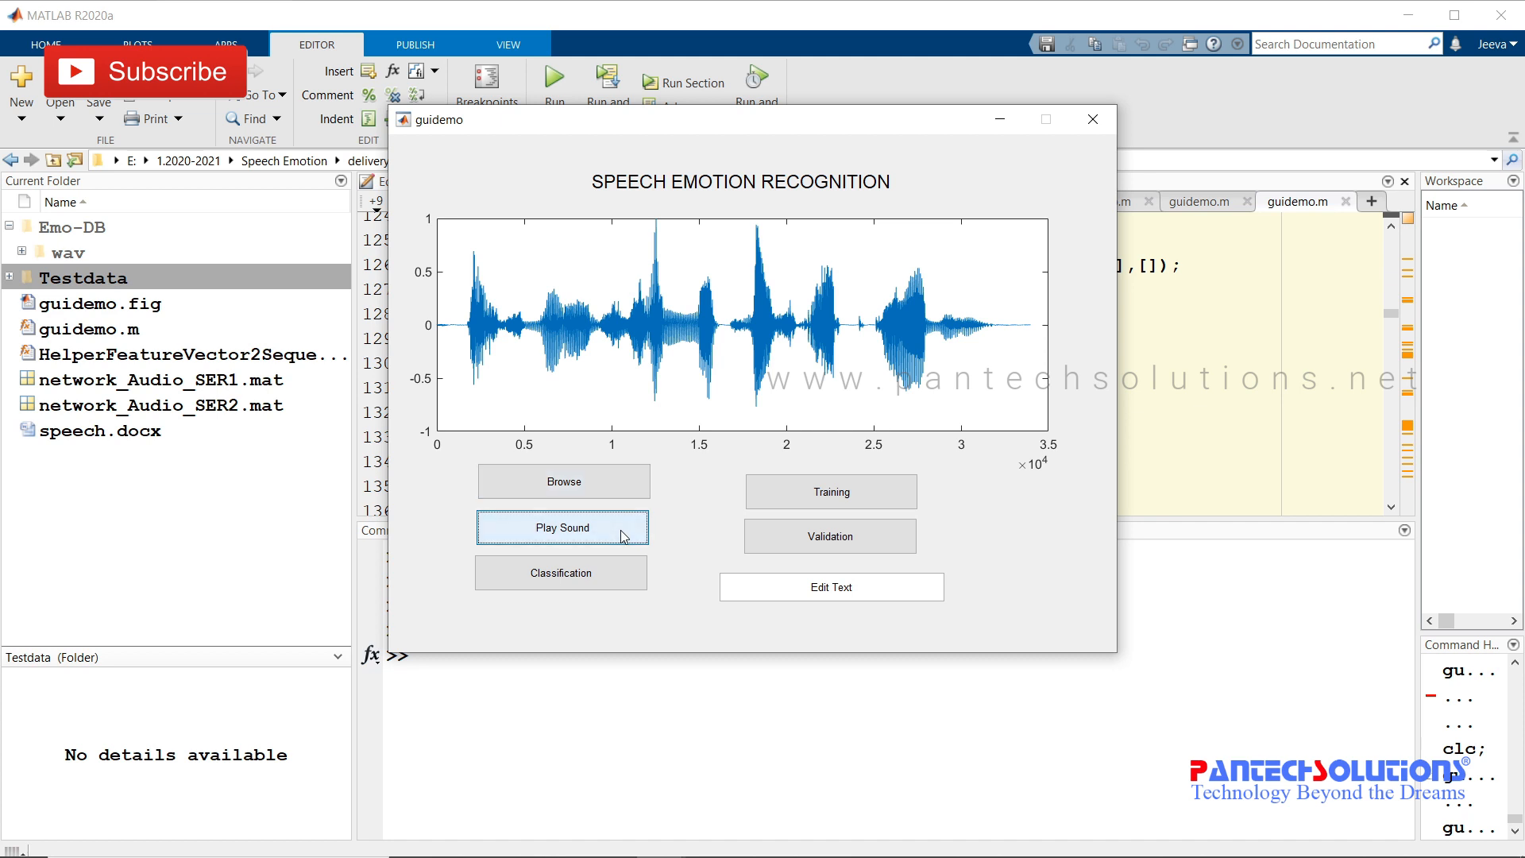
mouse_move(623, 530)
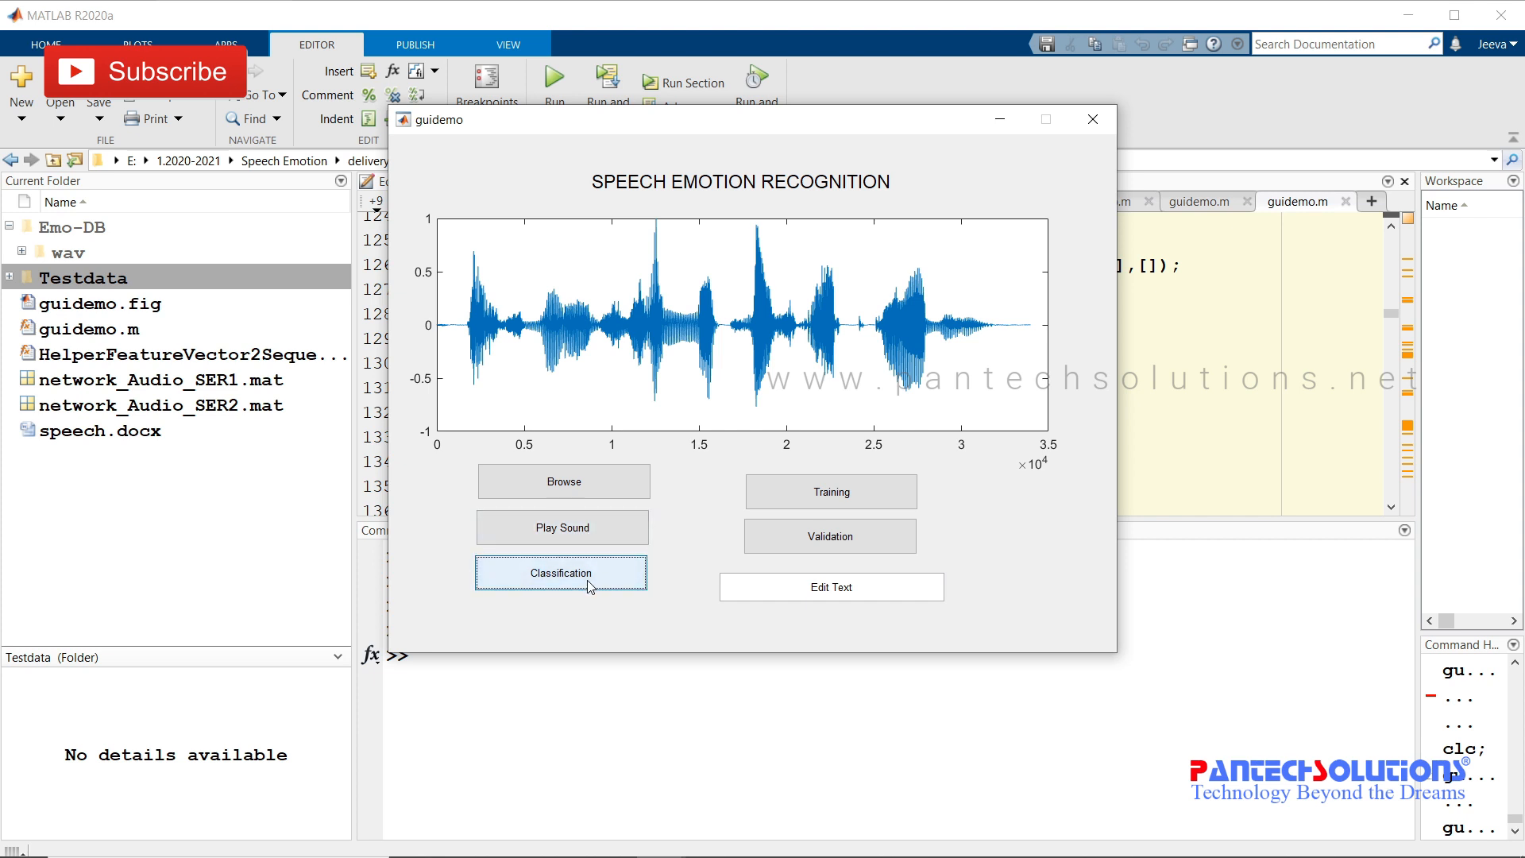
left_click(560, 572)
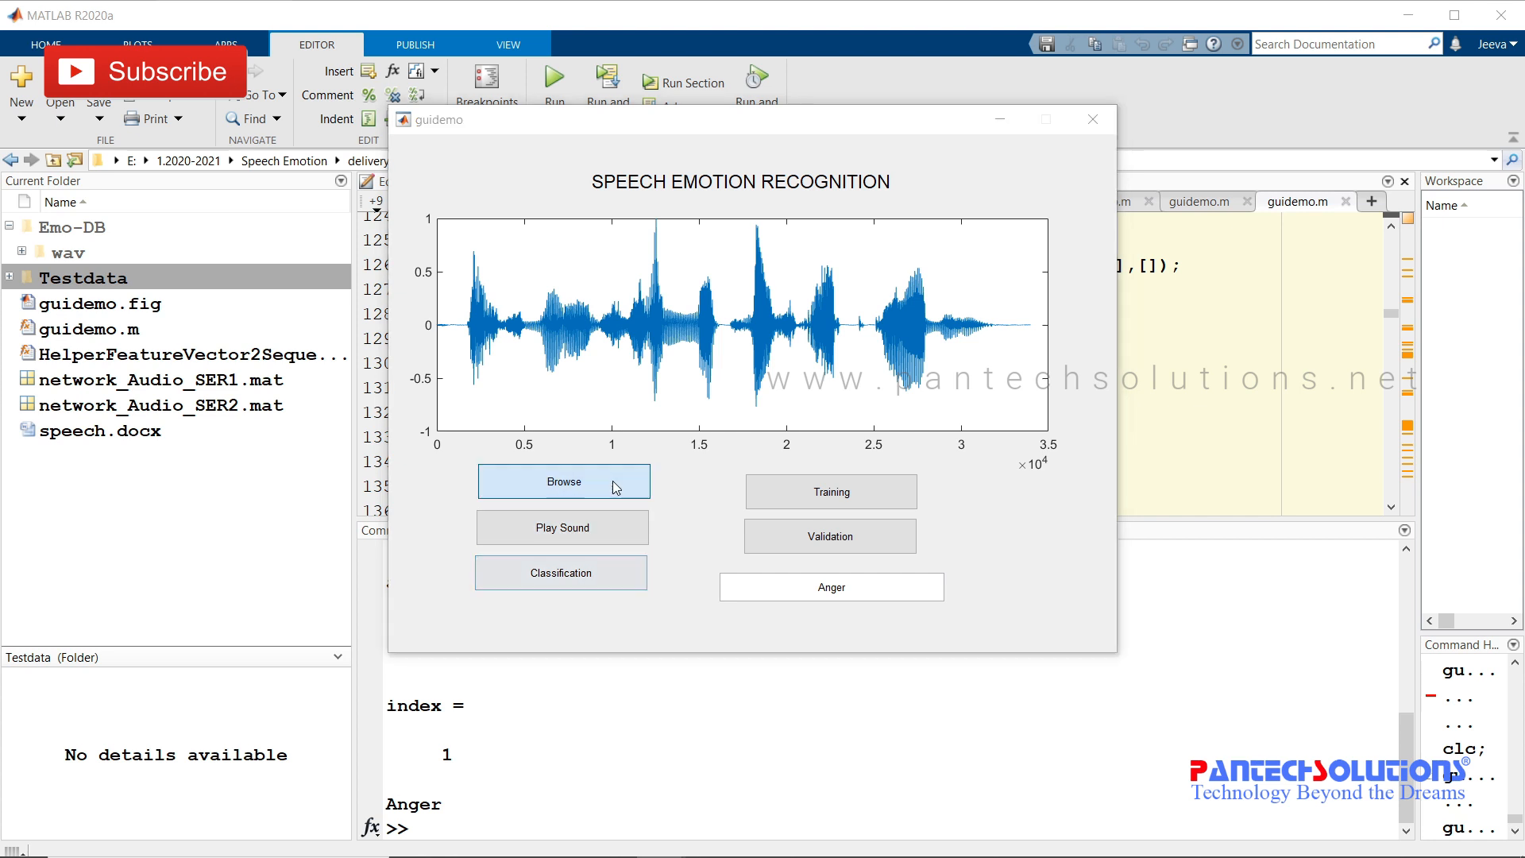
- Load a WAV recording from the Anxiety test folder and classify it as Anxiety
left_click(562, 481)
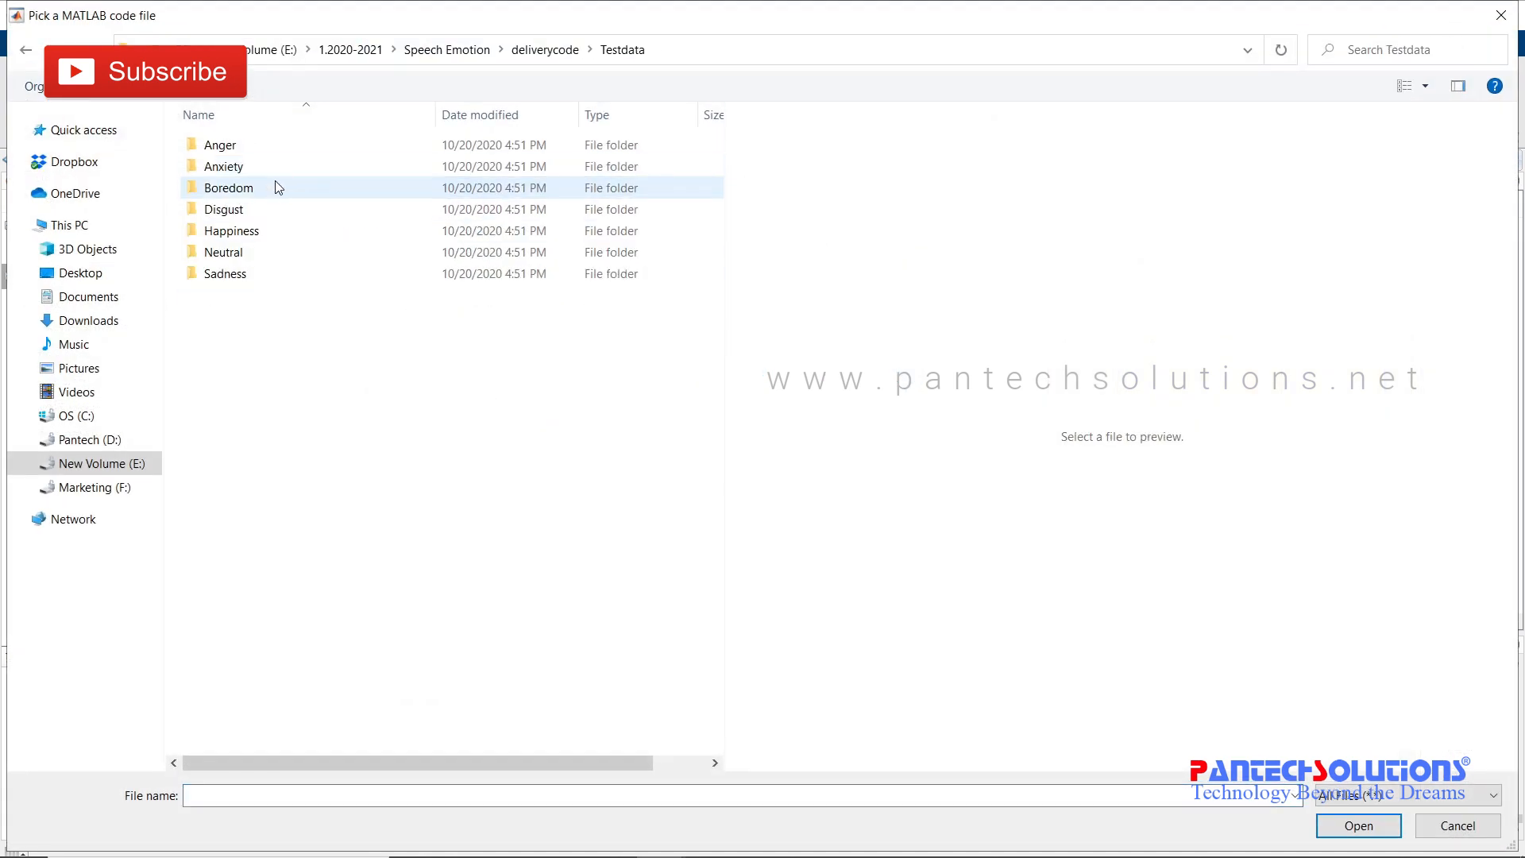
double_click(224, 165)
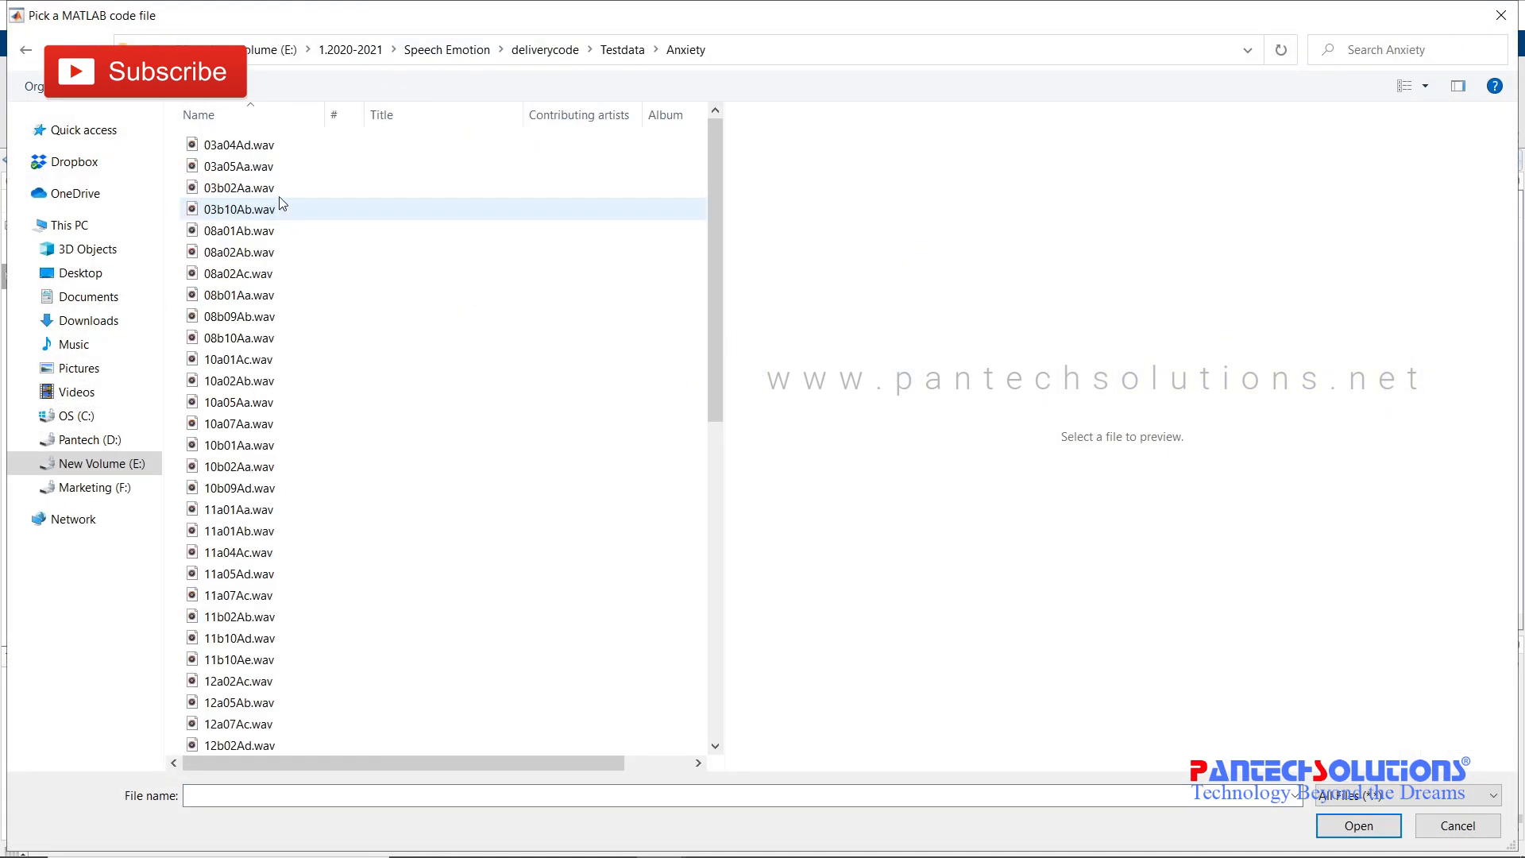
left_click(1357, 824)
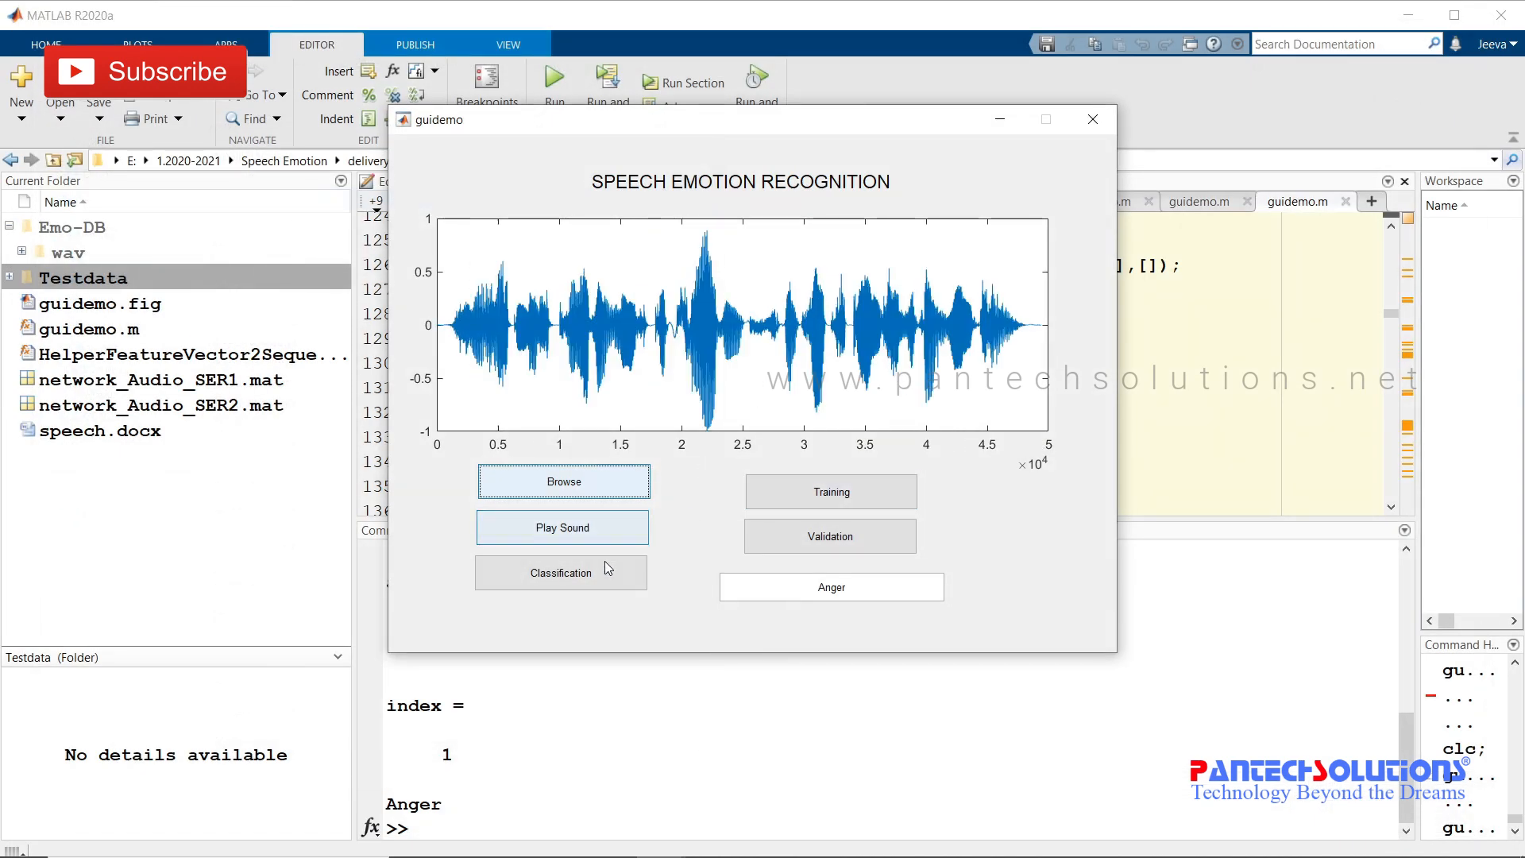
left_click(562, 572)
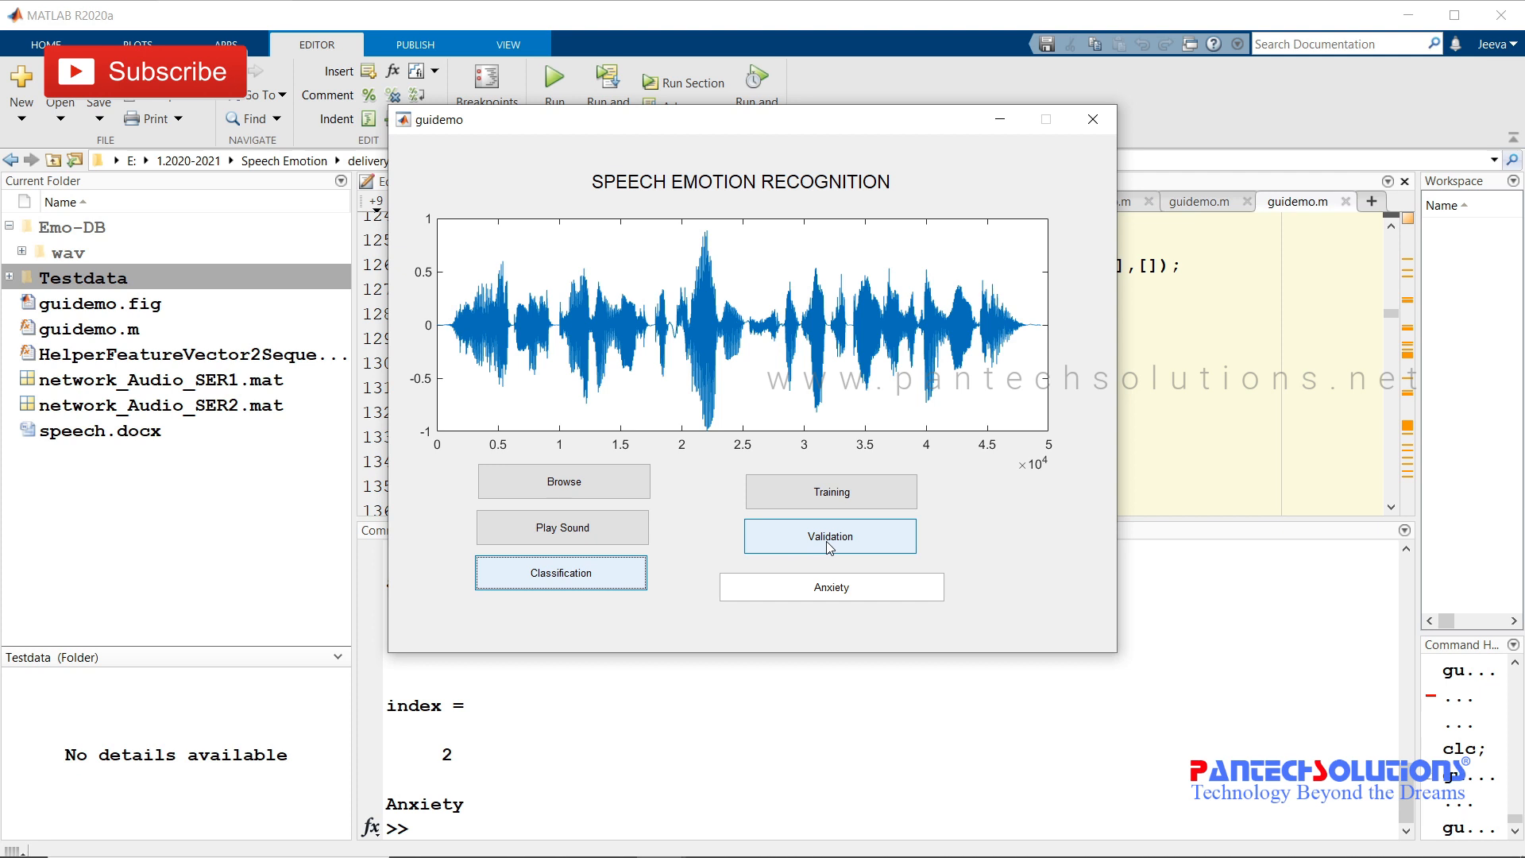
- Run Validation to produce a confusion matrix with 100% accuracy across seven emotions
left_click(828, 534)
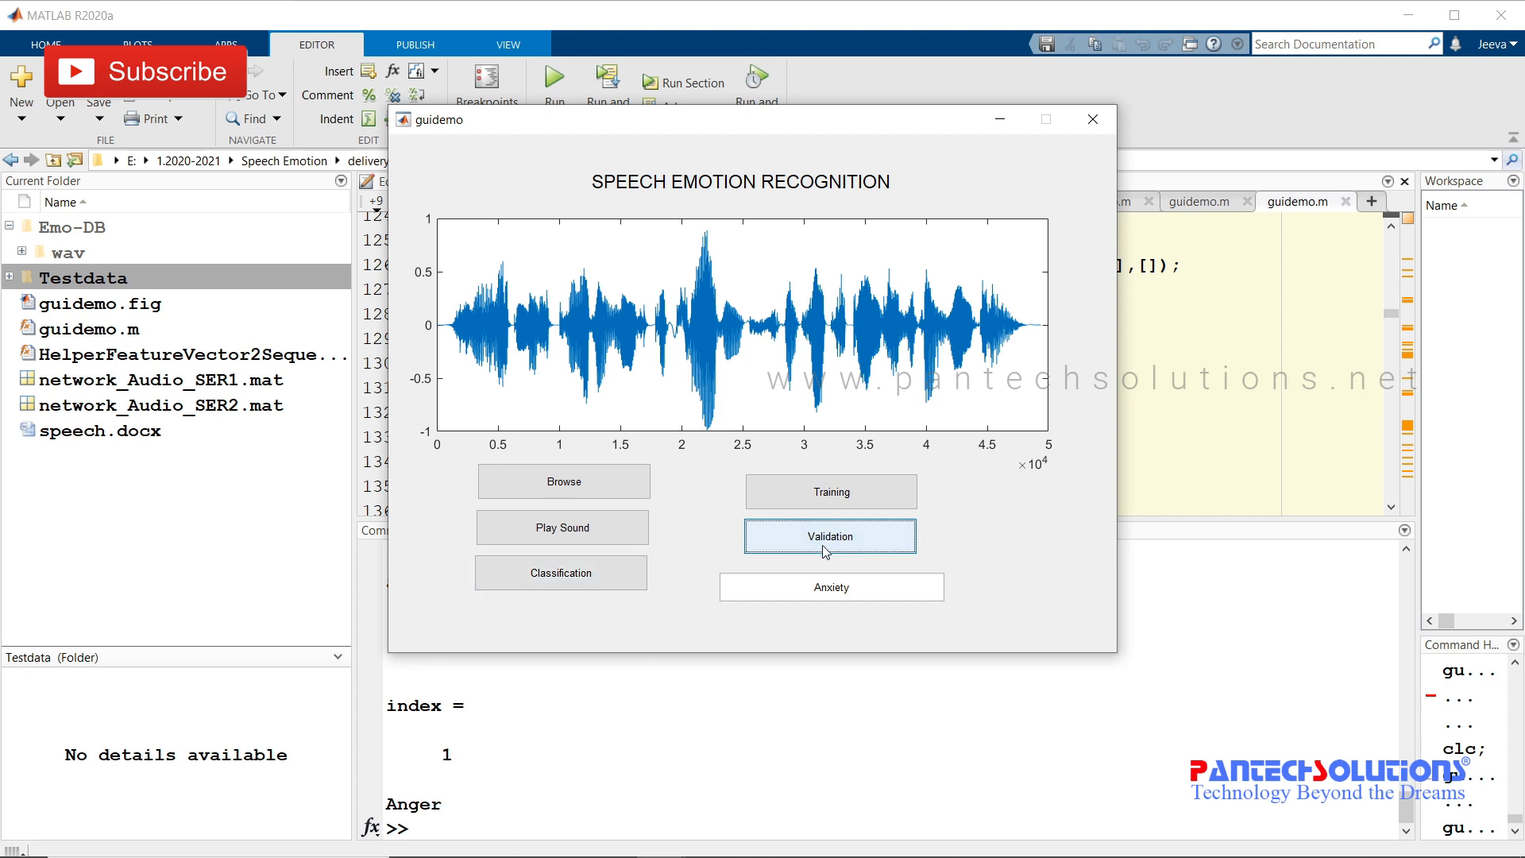
left_click(829, 536)
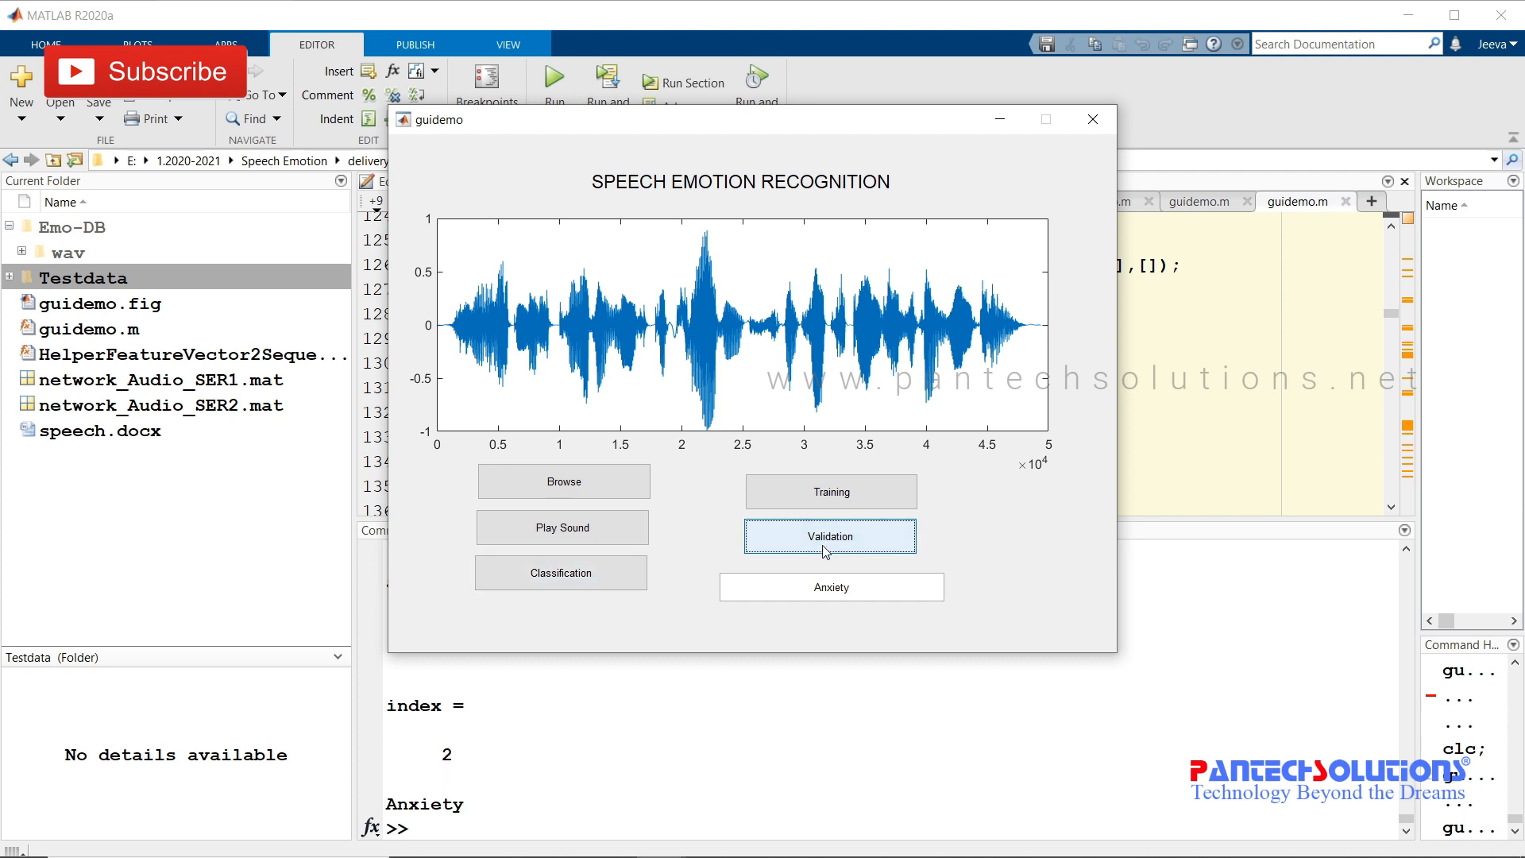
left_click(830, 536)
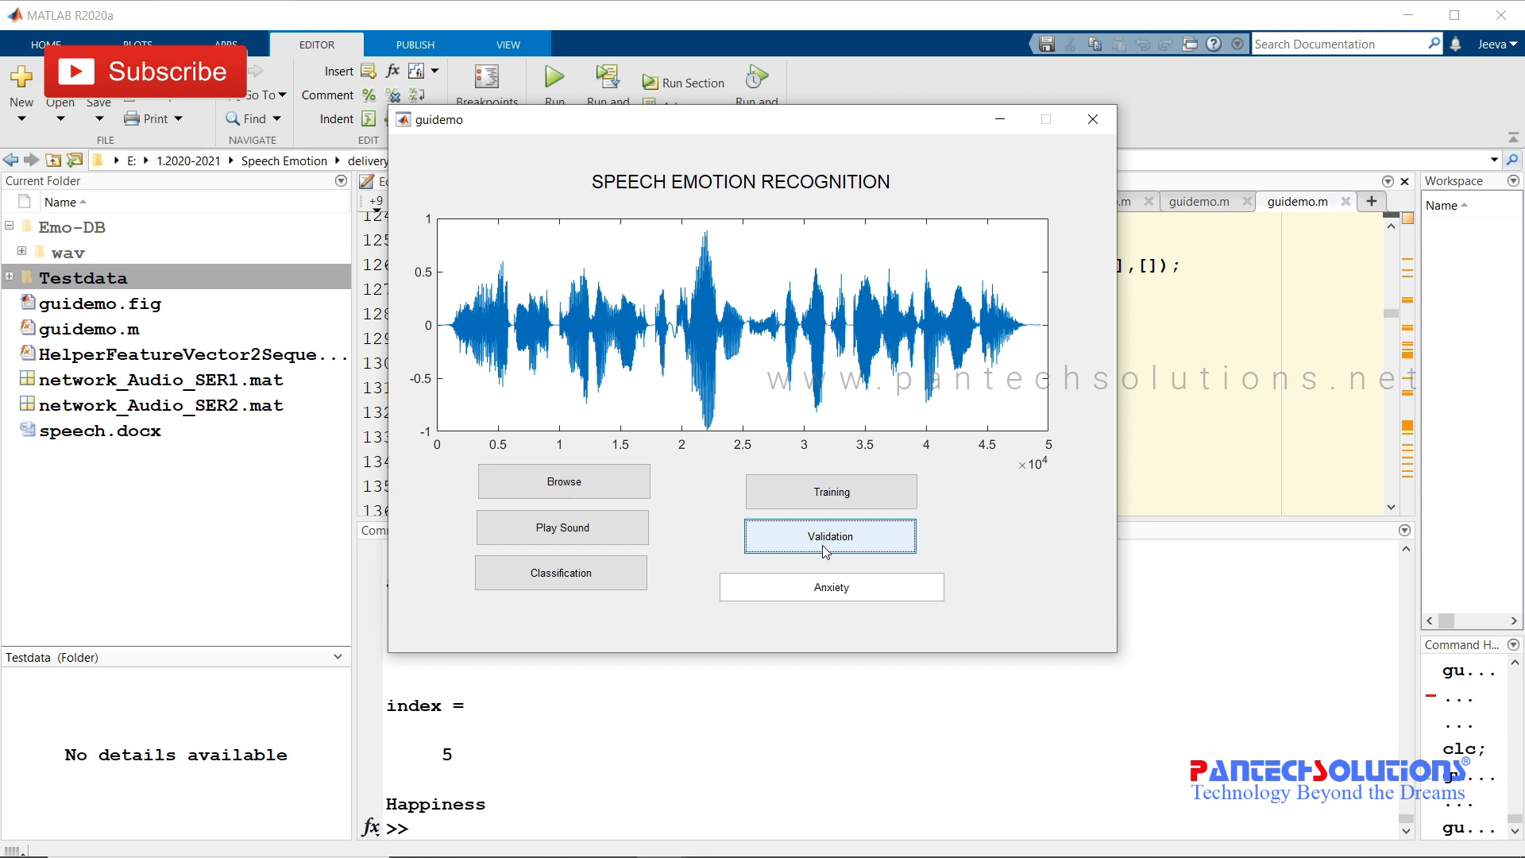
left_click(829, 536)
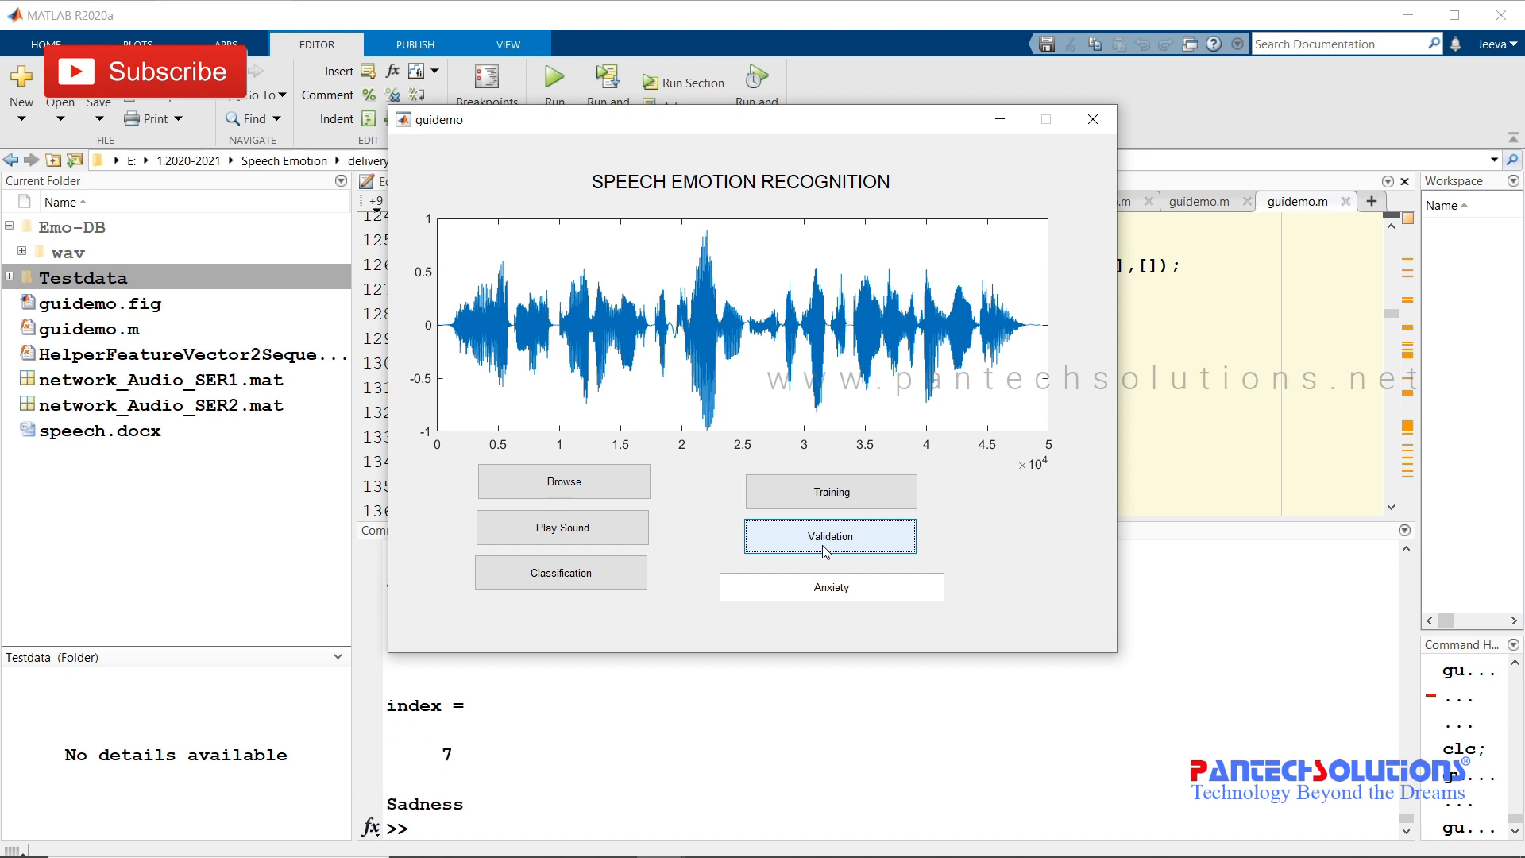
left_click(829, 536)
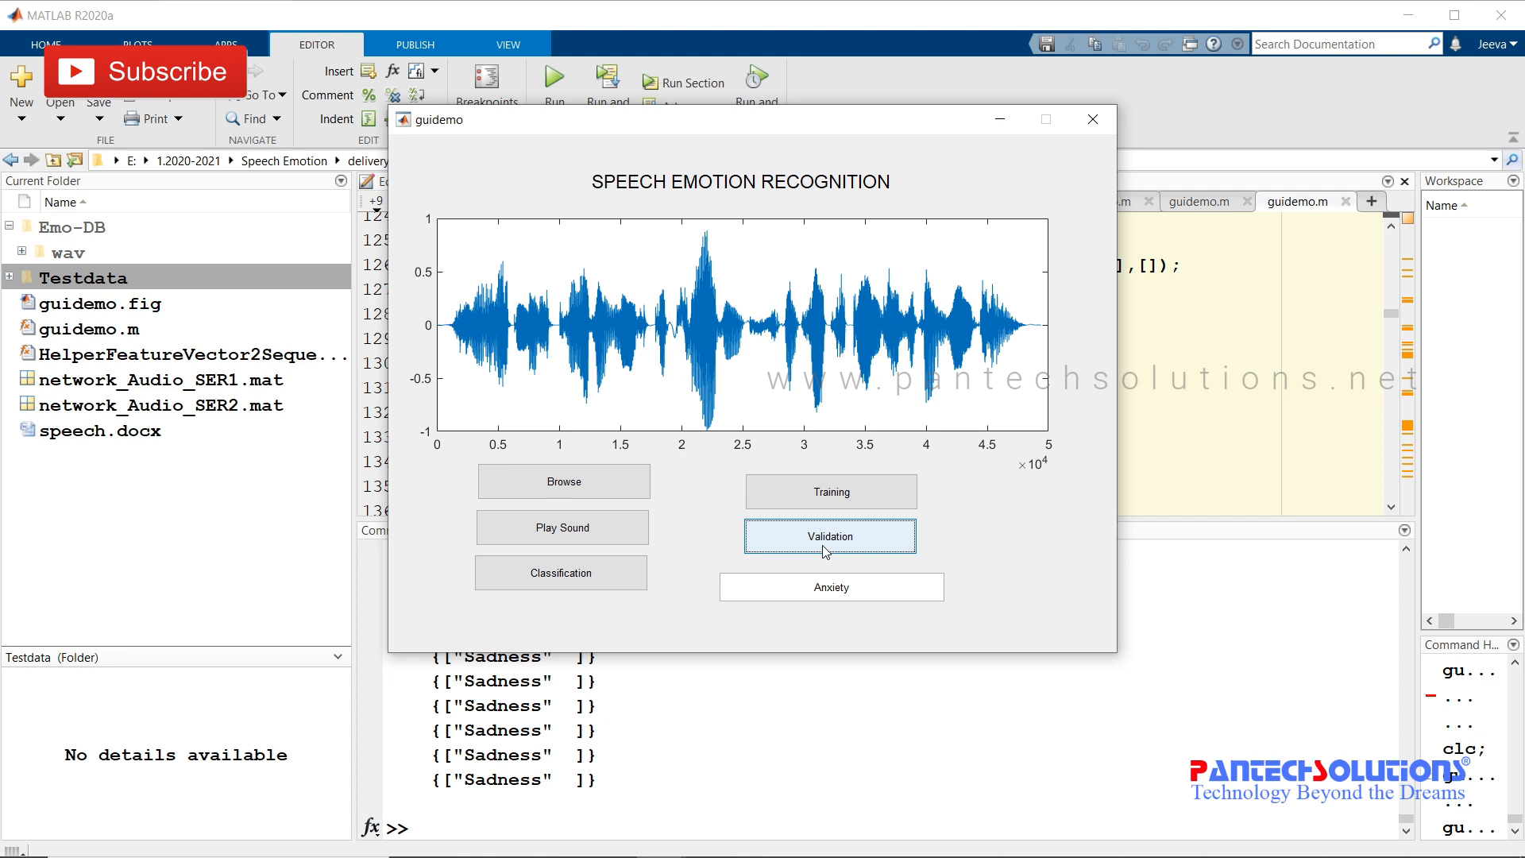
left_click(829, 536)
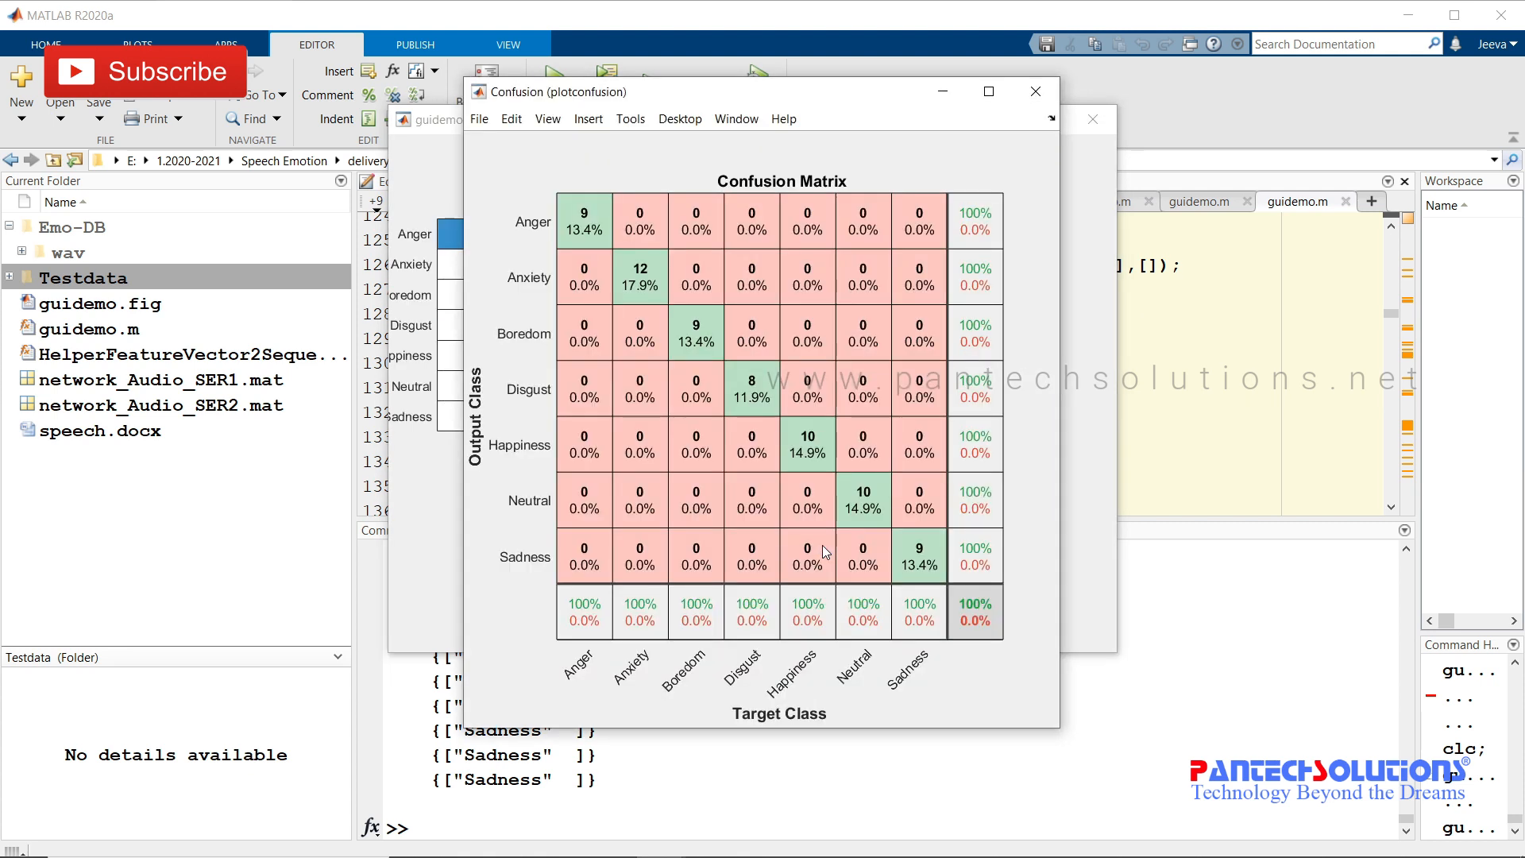
mouse_move(835, 313)
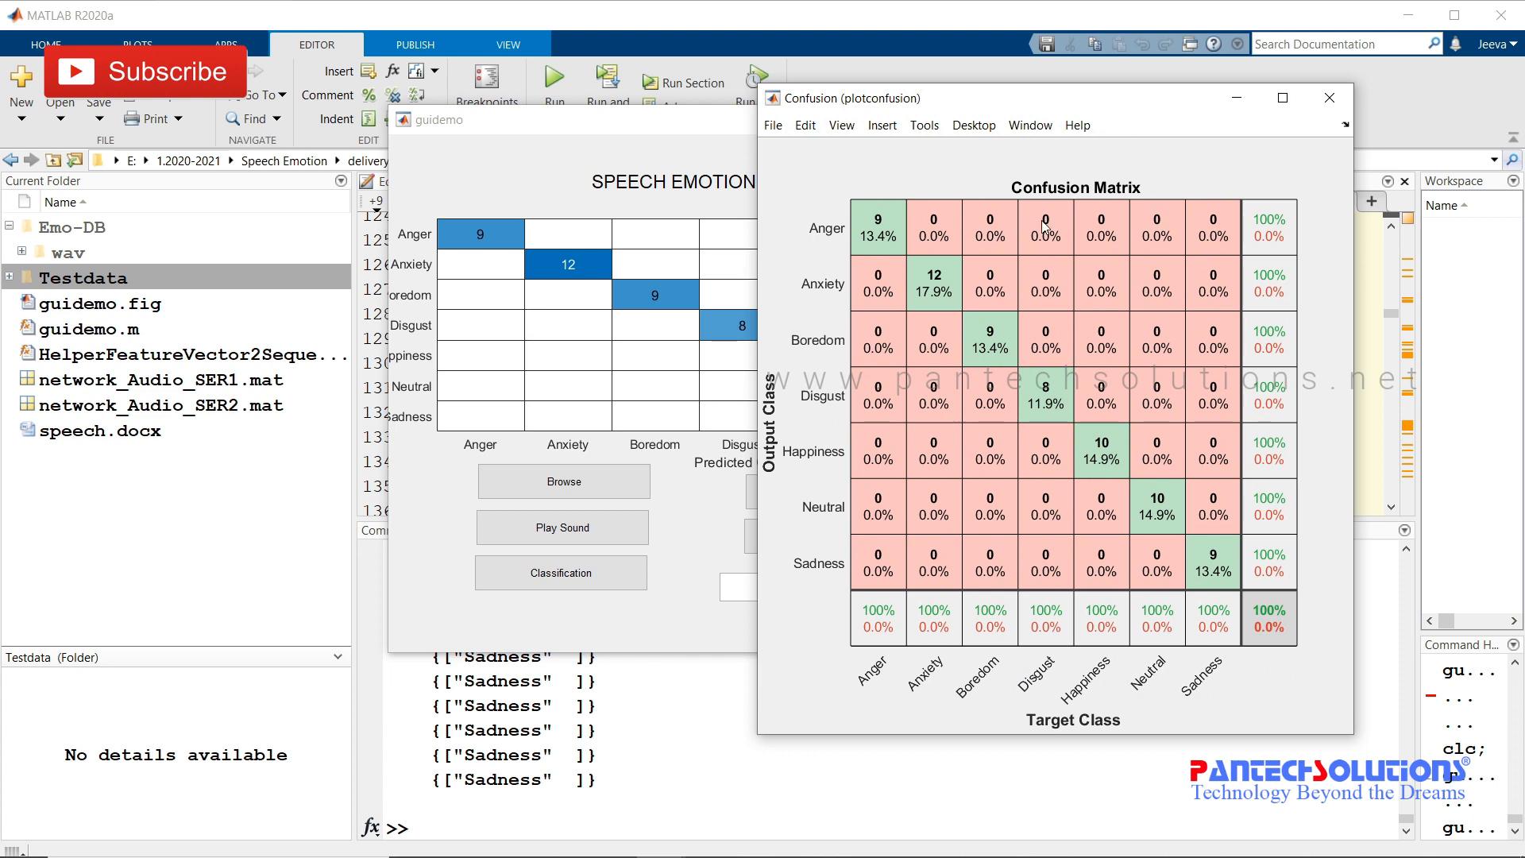
mouse_move(1274, 612)
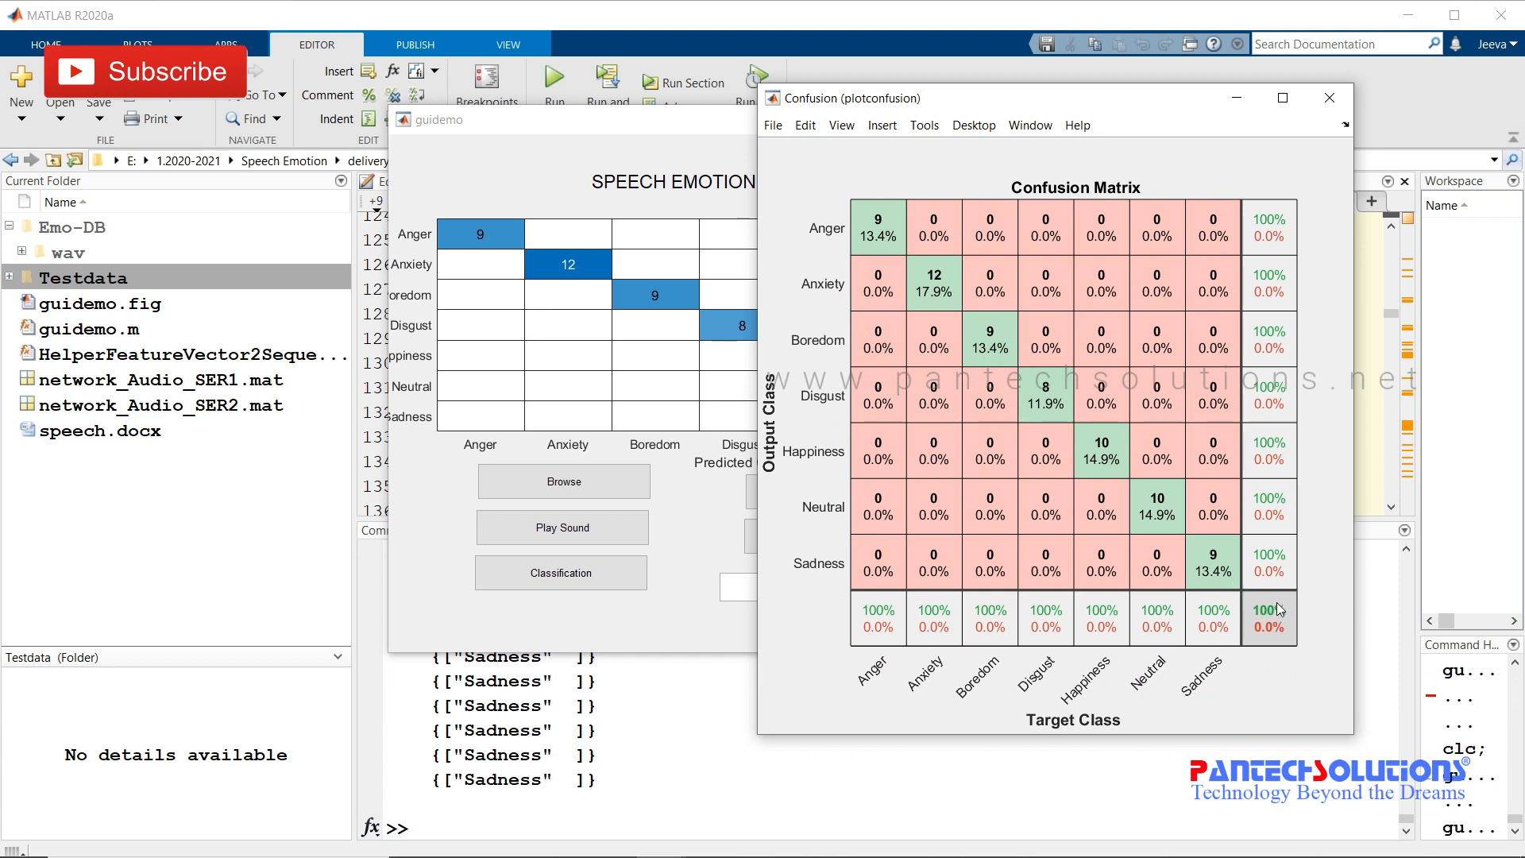
mouse_move(900, 251)
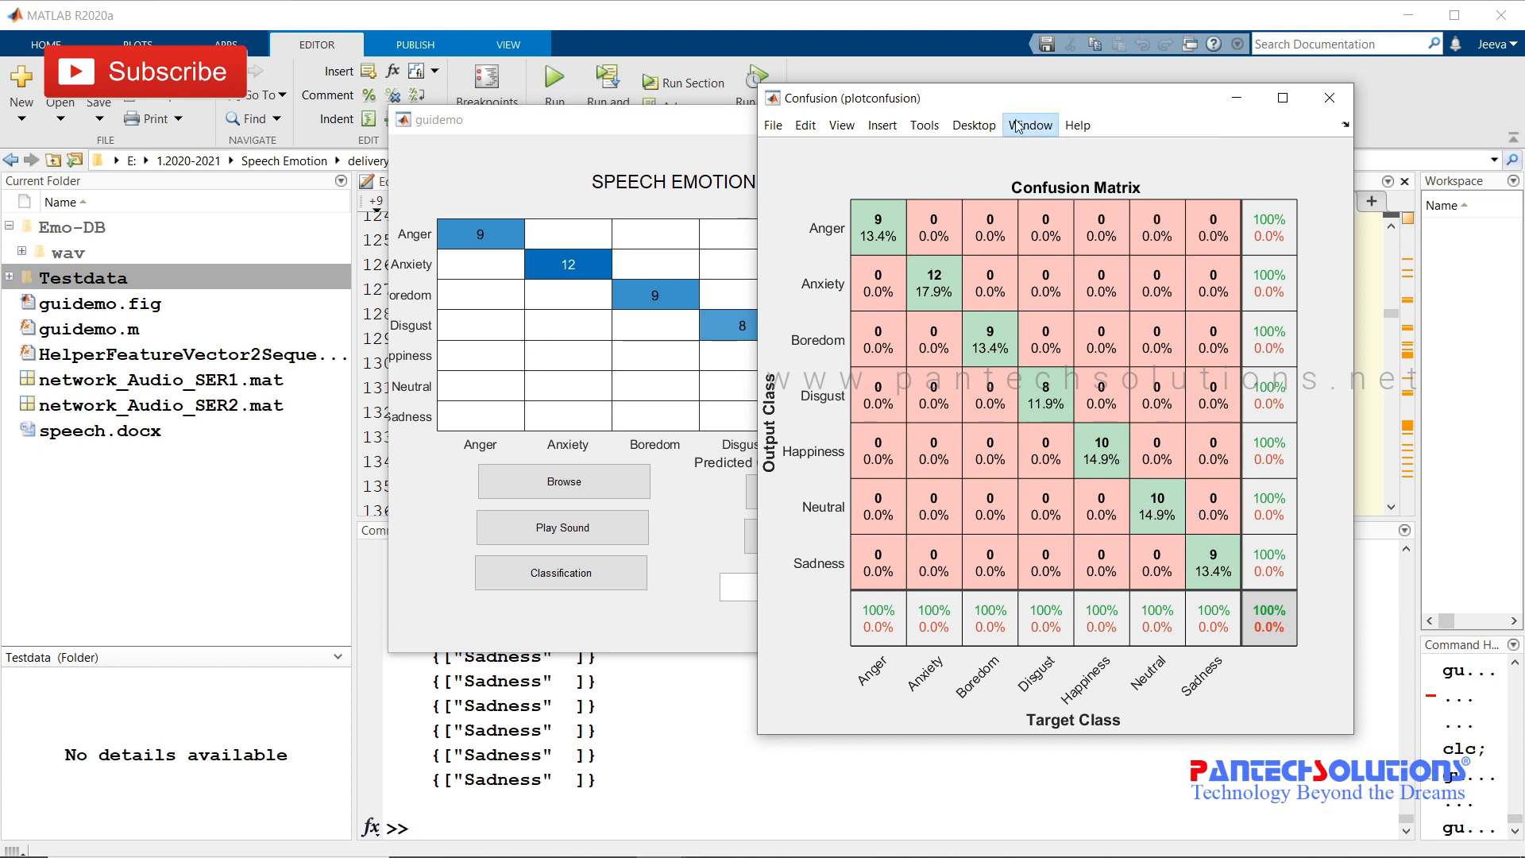
- Place the Confusion figure beside the app's per-emotion chart and browse its Help menu
left_click(1077, 125)
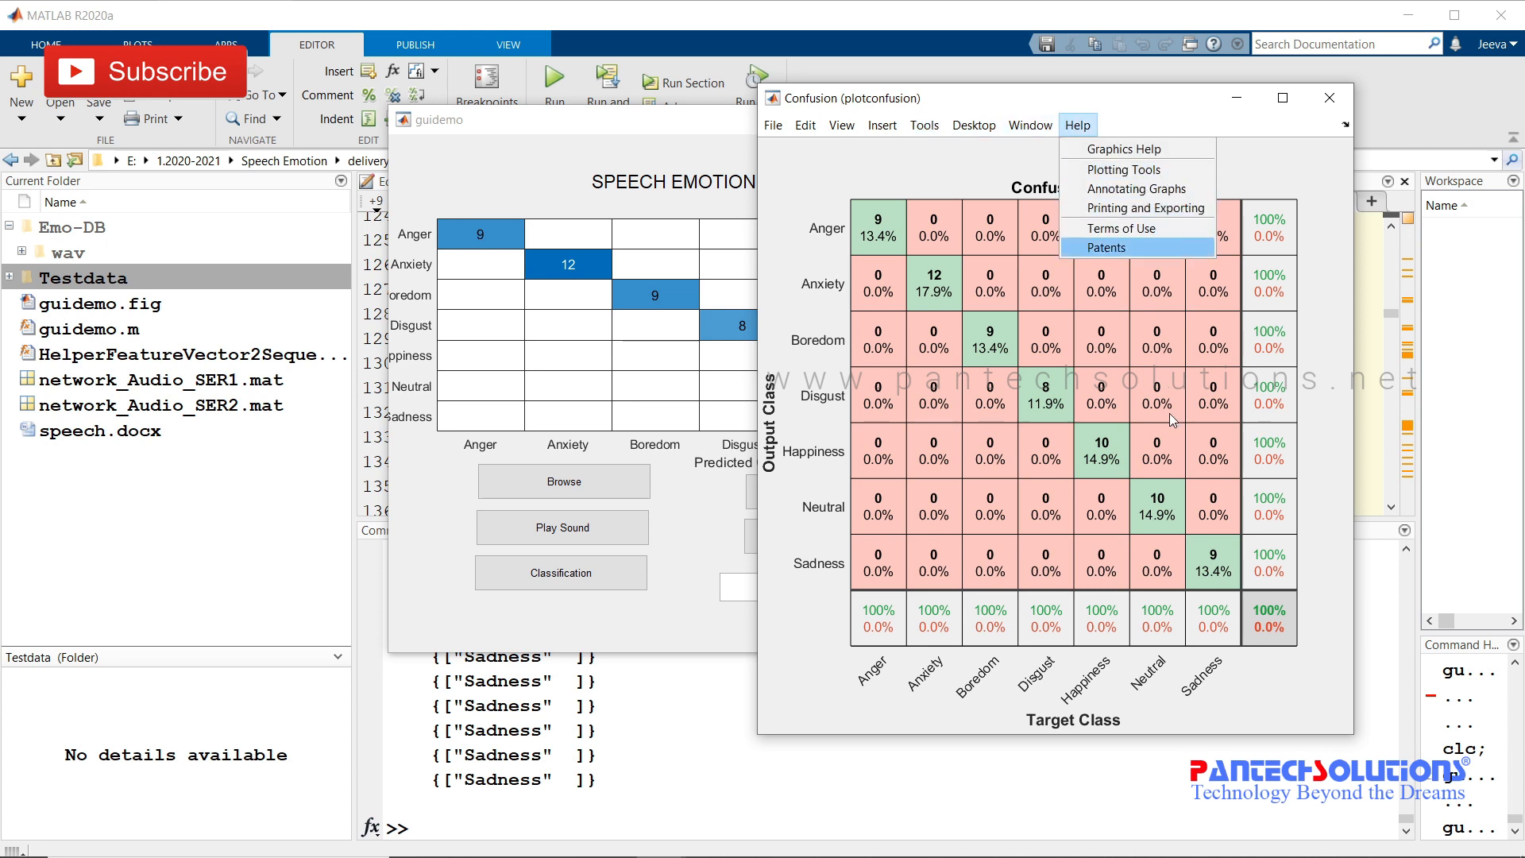
left_click(744, 480)
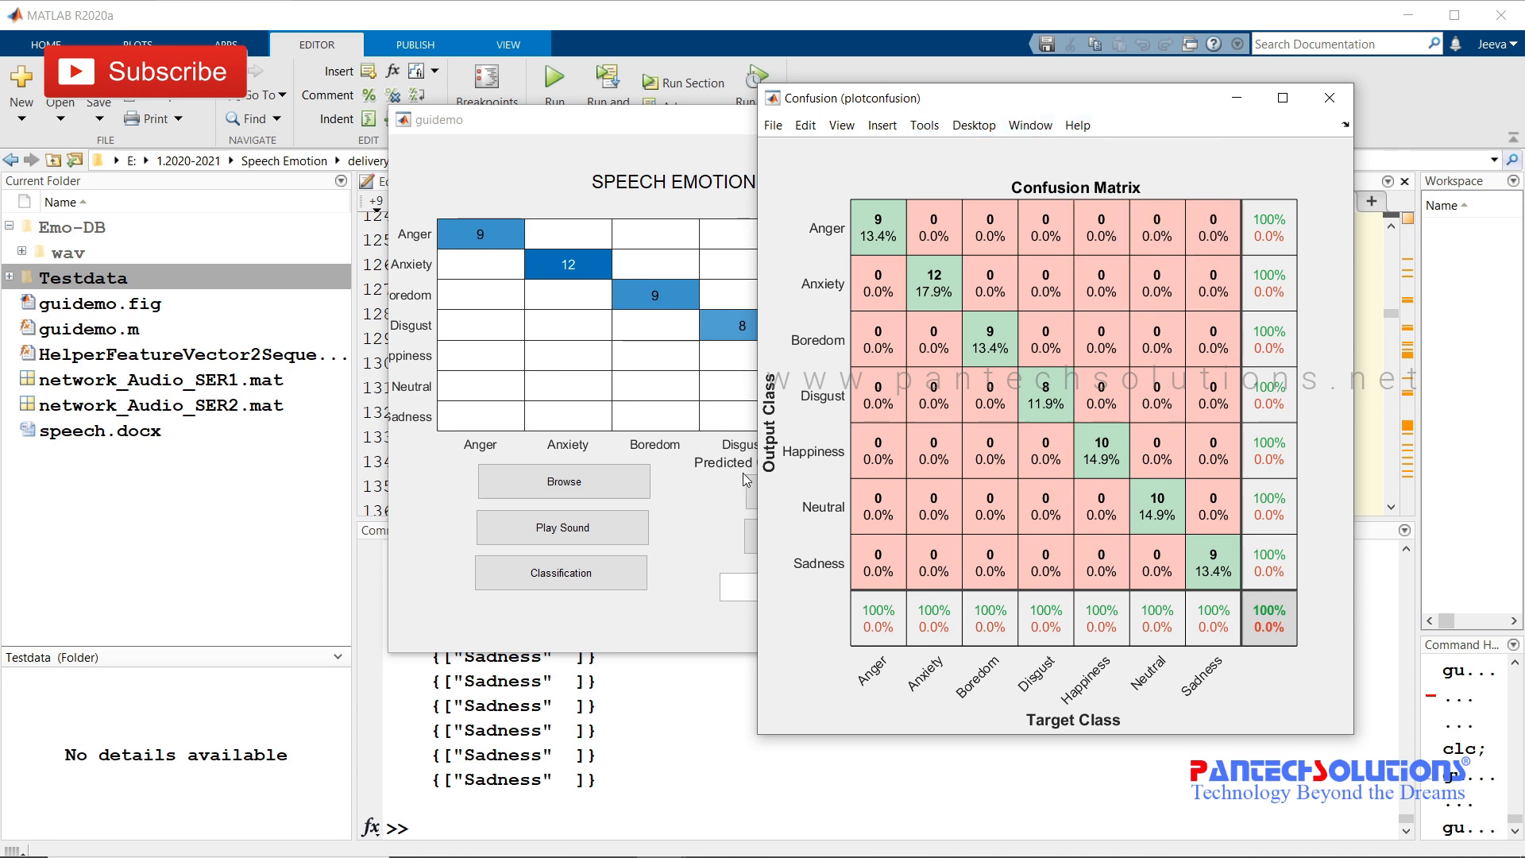